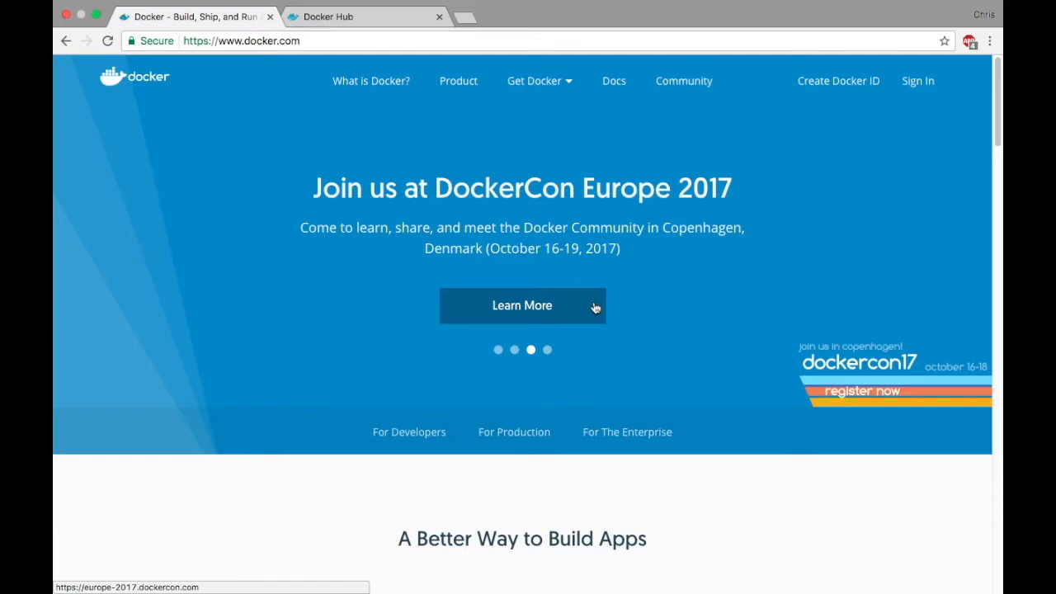
Check from the menu-bar whale icon that Docker Desktop reports 'Docker is running'
{"action": "left_click", "coordinate": [534, 81]}
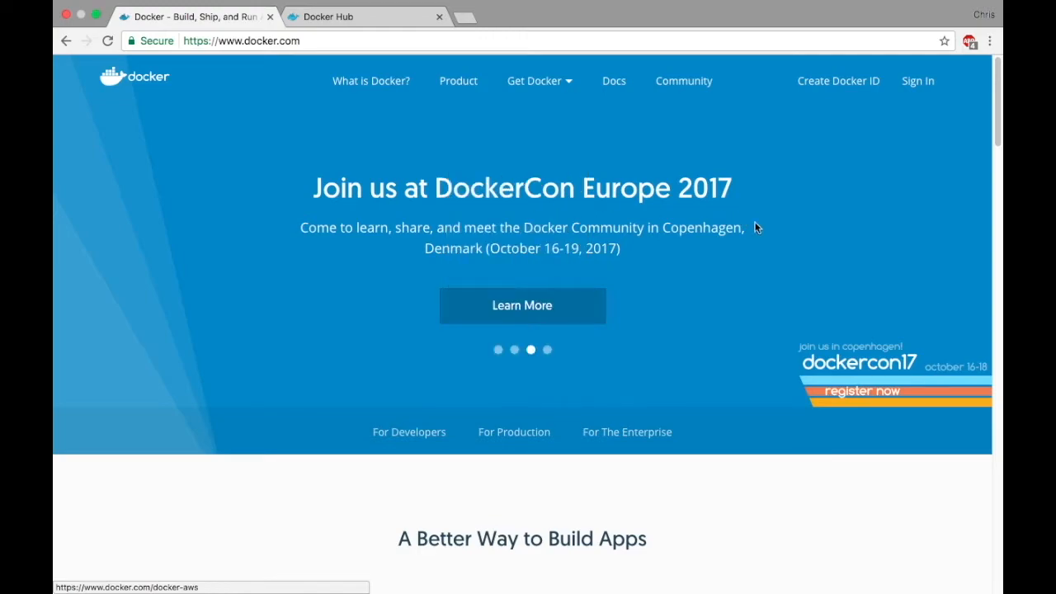
{"action": "mouse_move", "coordinate": [810, 254]}
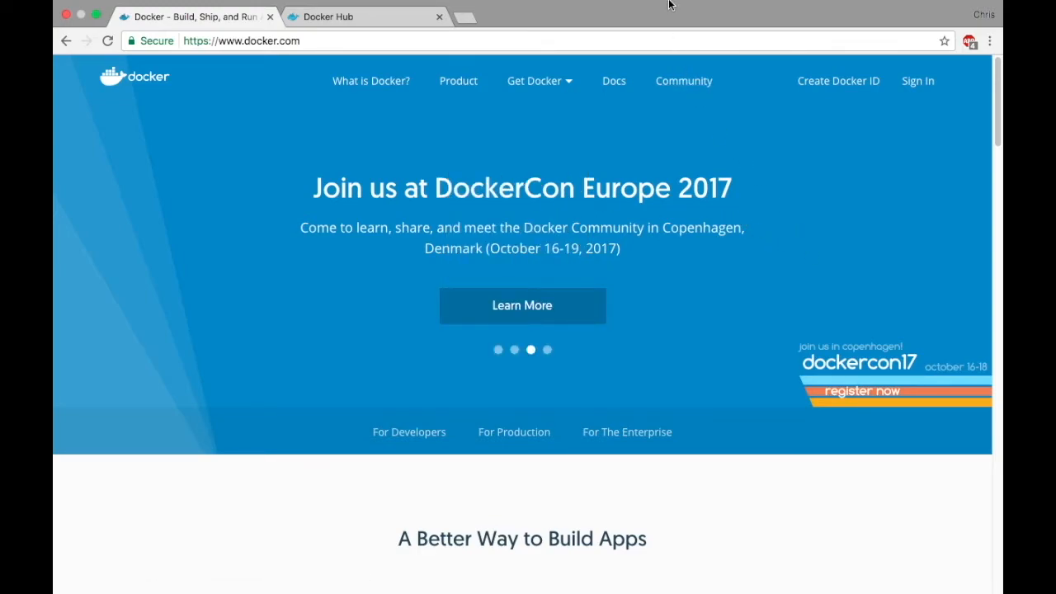
{"action": "left_click", "coordinate": [663, 7]}
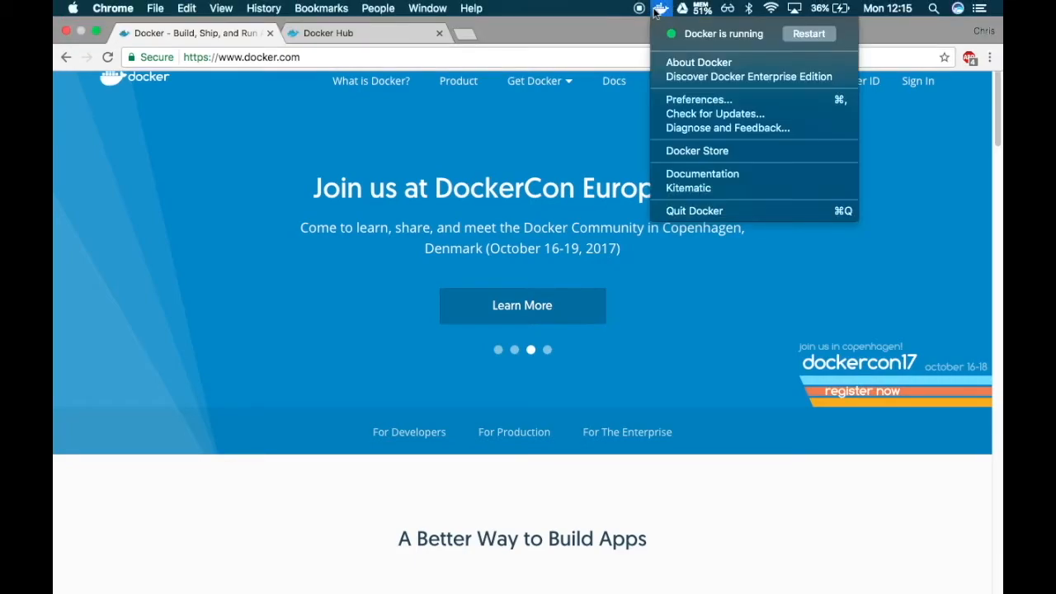
{"action": "mouse_move", "coordinate": [670, 63]}
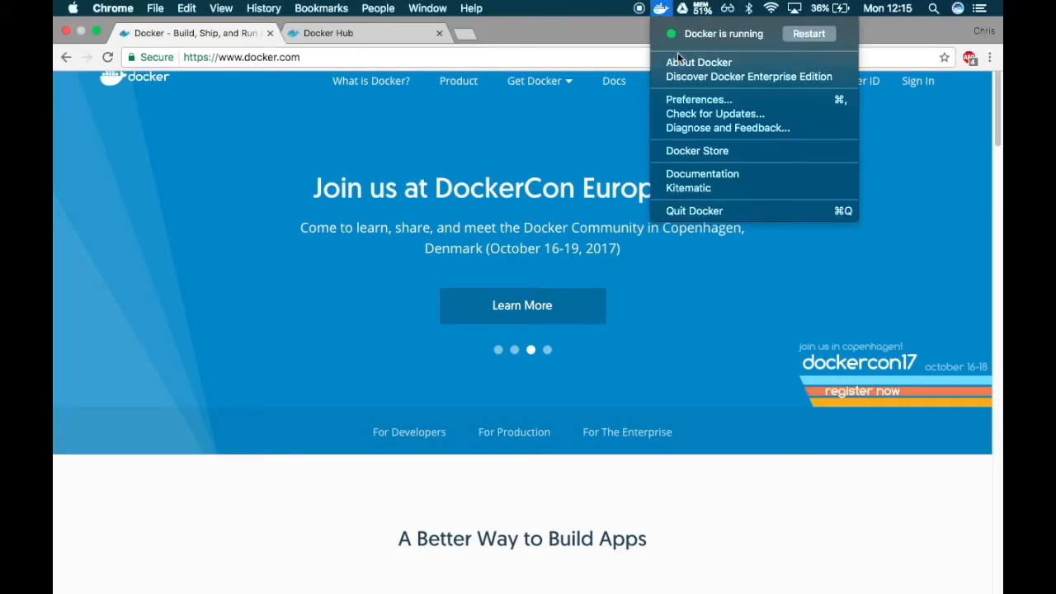
{"action": "mouse_move", "coordinate": [692, 211]}
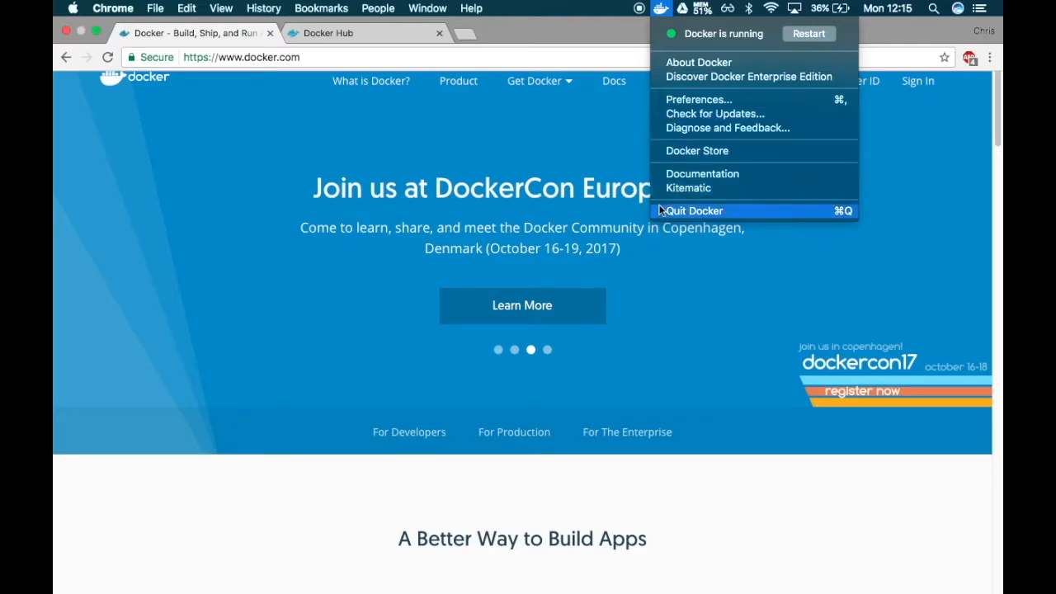
{"action": "mouse_move", "coordinate": [424, 135]}
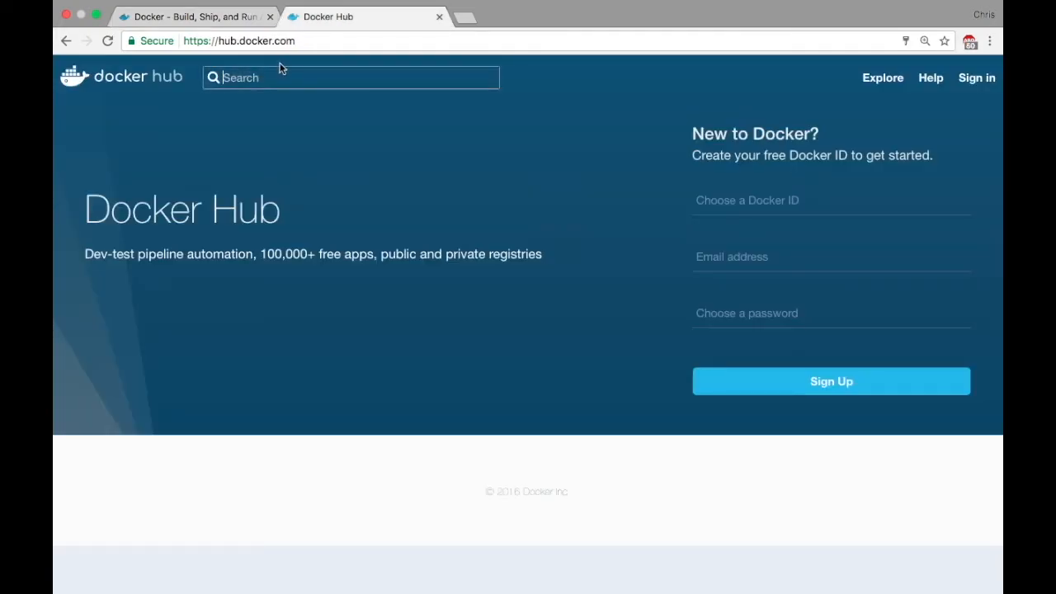
Search Docker Hub for 'multiarch' to list its repositories
{"action": "type", "text": "multi"}
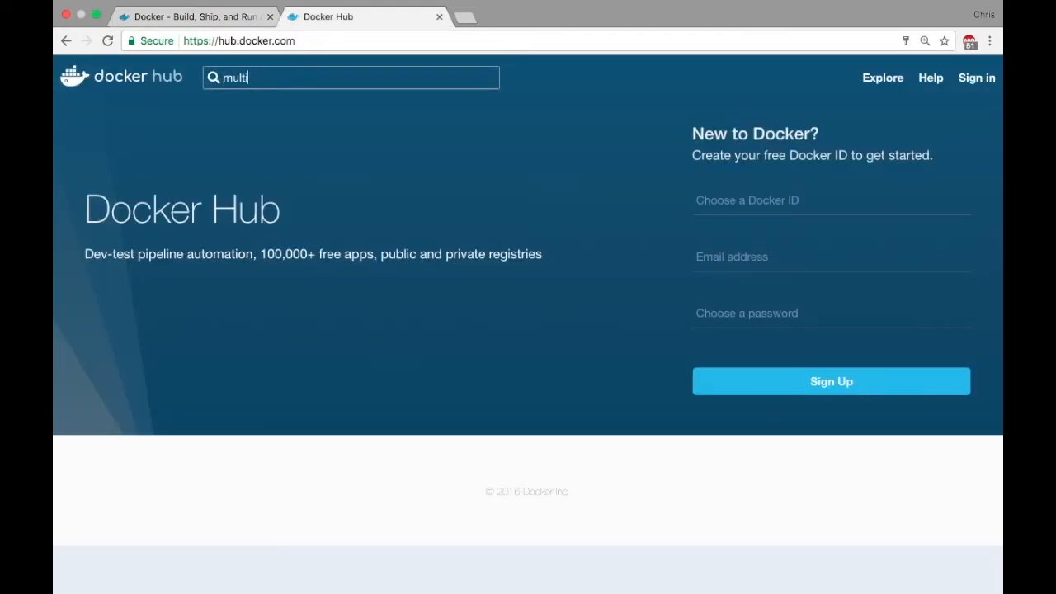
{"action": "type", "text": "arch"}
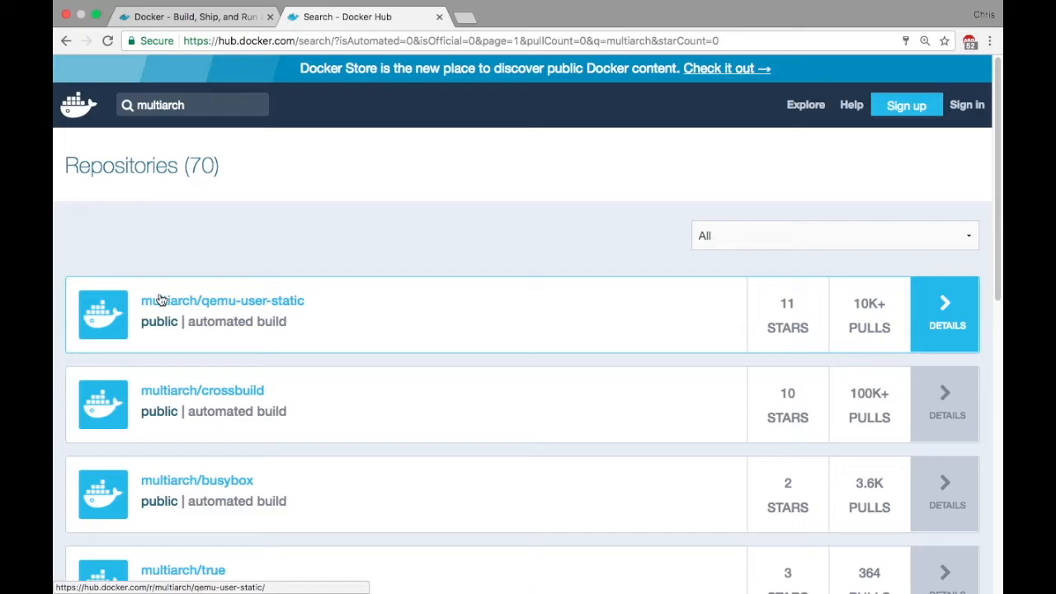
{"action": "mouse_move", "coordinate": [211, 251]}
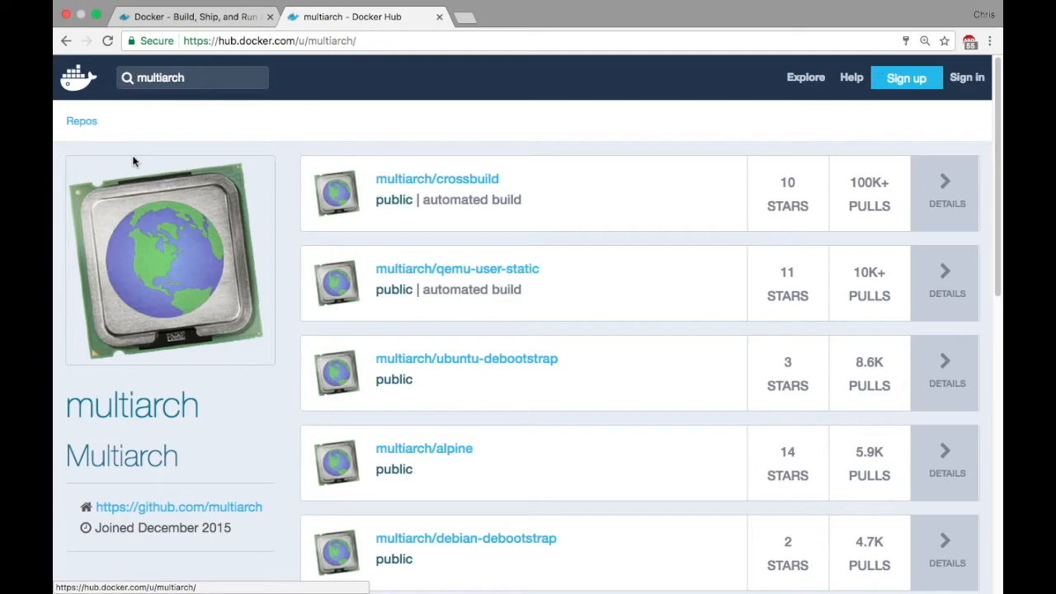
{"action": "mouse_move", "coordinate": [280, 231]}
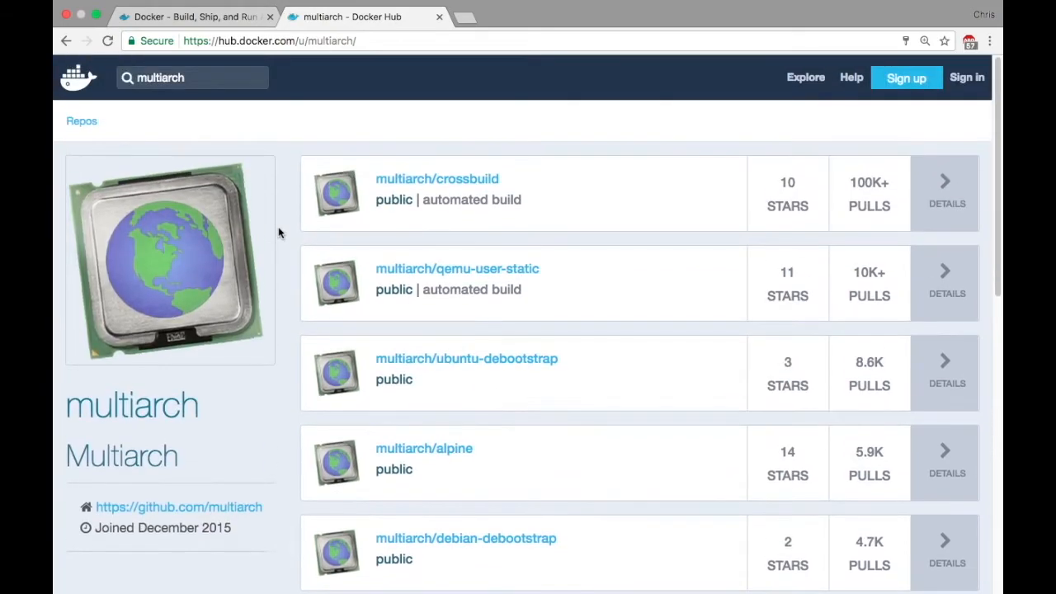
{"action": "mouse_move", "coordinate": [397, 271]}
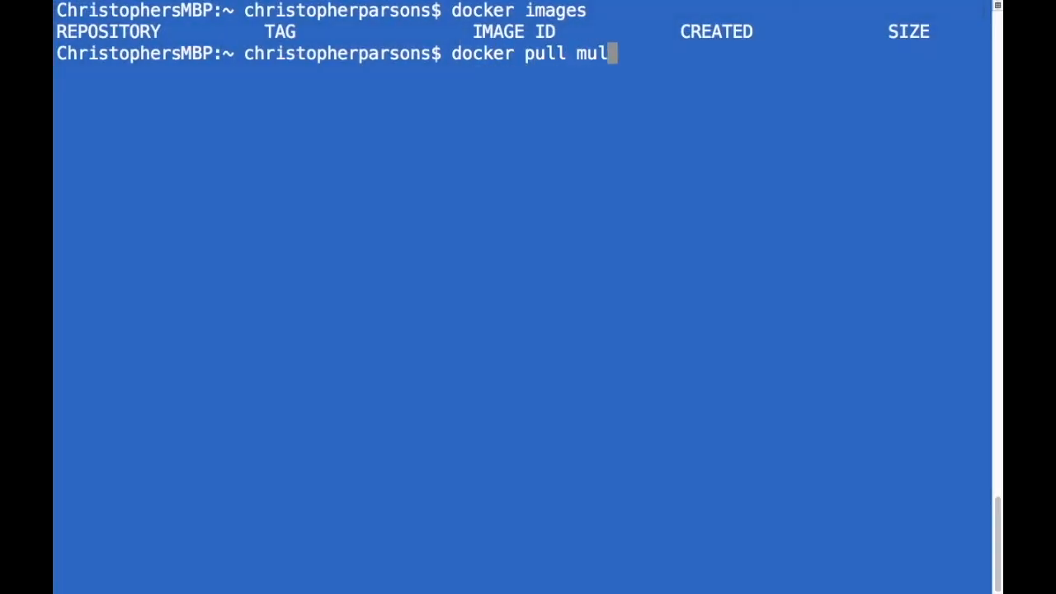
Pull multiarch/qemu-user-static:register and list local images to confirm it is present
{"action": "type", "text": "tiarch/qemu-user-static:register"}
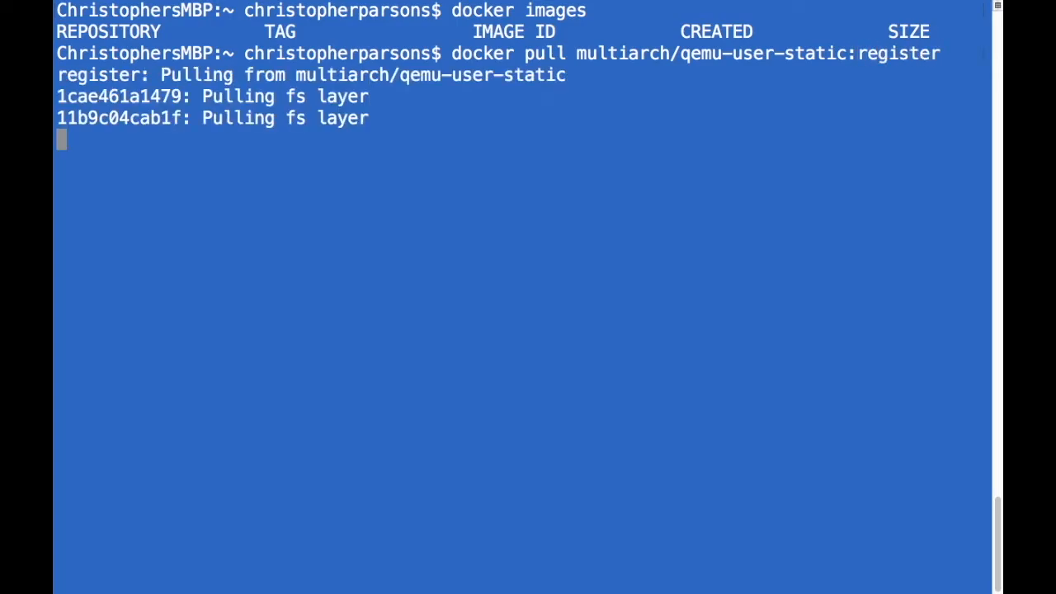
{"action": "type", "text": "docker images"}
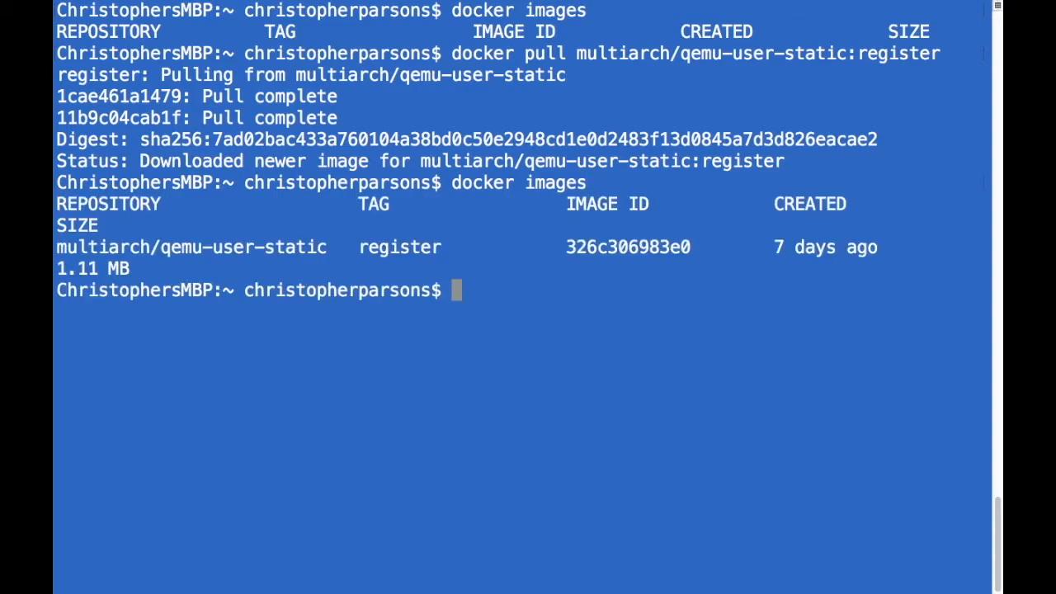
{"action": "type", "text": "docker"}
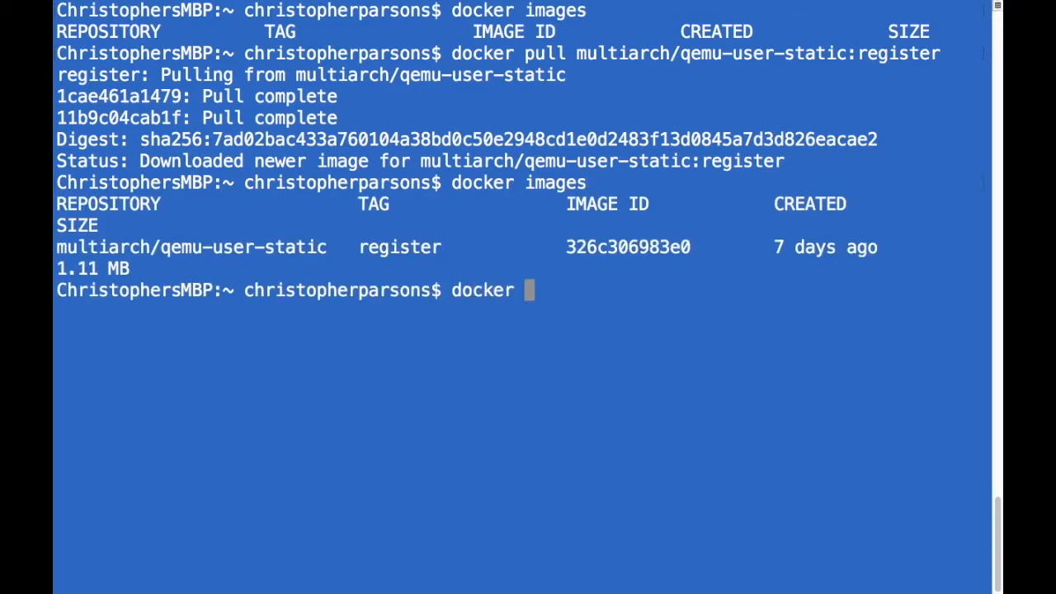
Run a privileged interactive /bin/sh shell in a multiarch/qemu-user-static:register container
{"action": "type", "text": "run"}
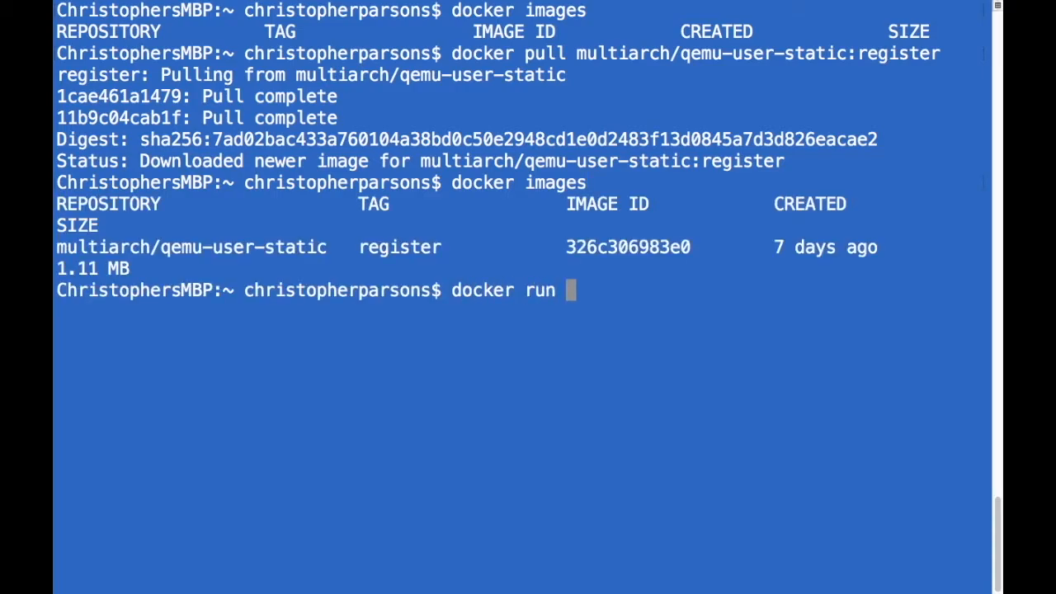
{"action": "type", "text": "-it"}
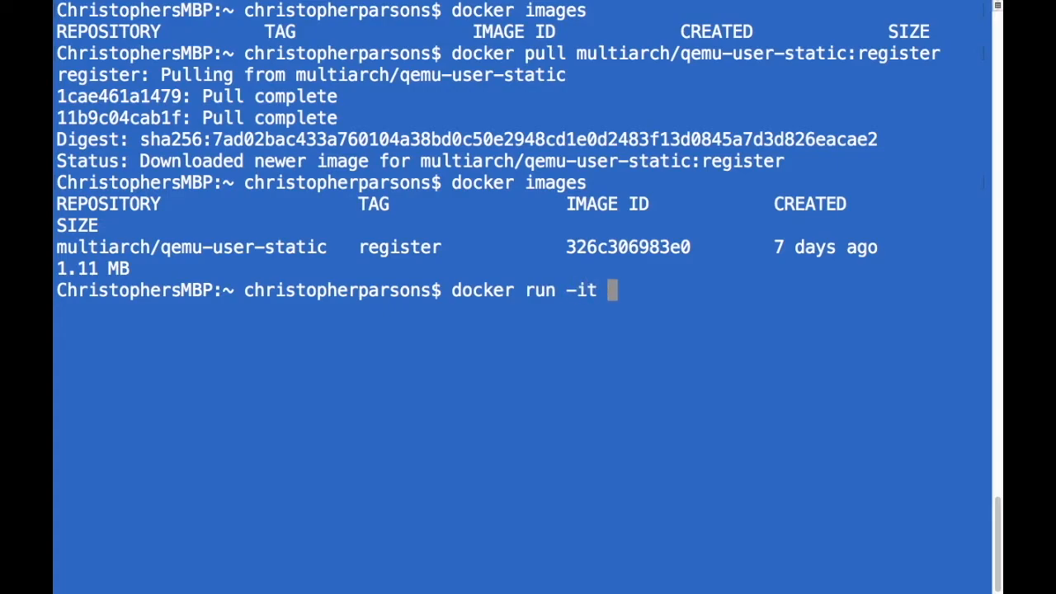
{"action": "type", "text": "--"}
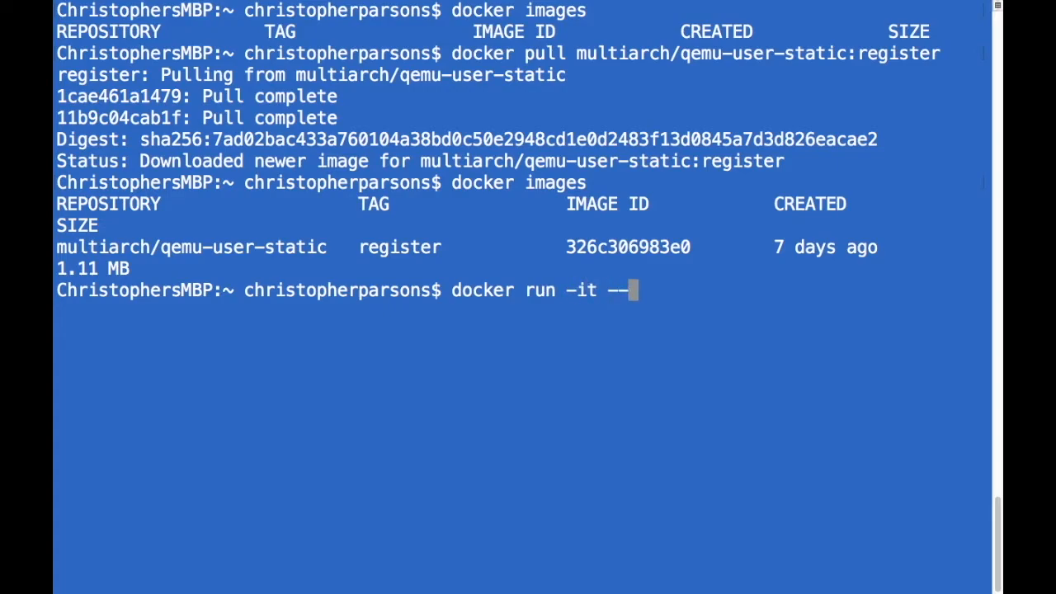
{"action": "type", "text": "entrypoint"}
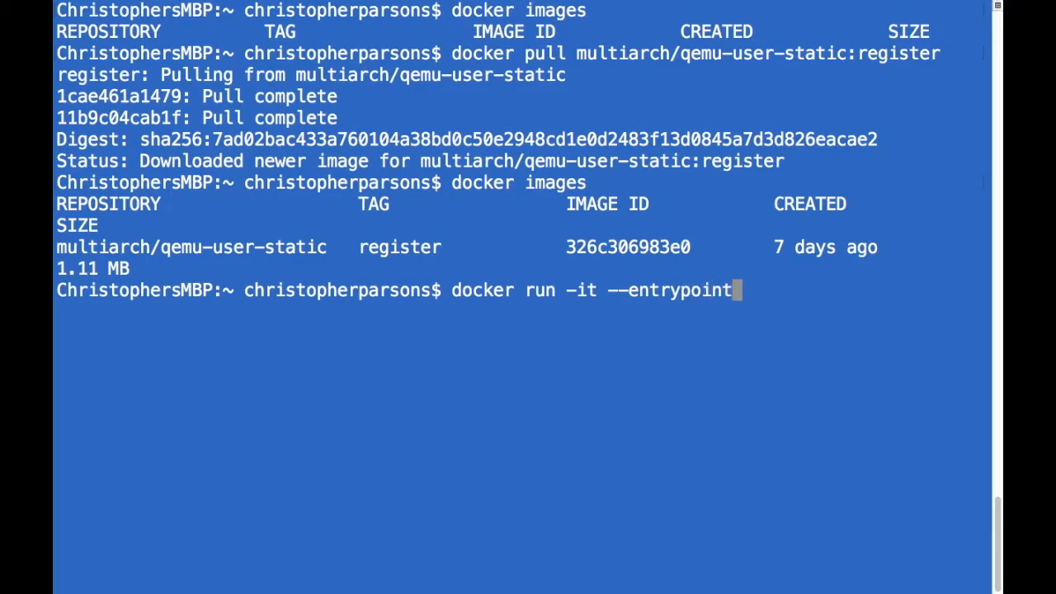
{"action": "type", "text": "=/bin"}
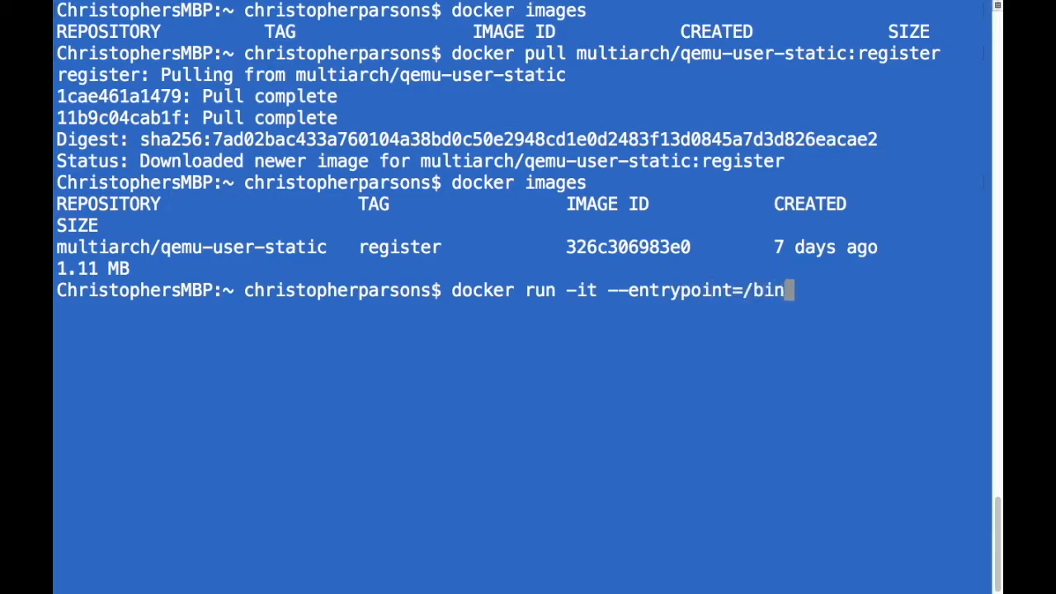
{"action": "type", "text": "/sh"}
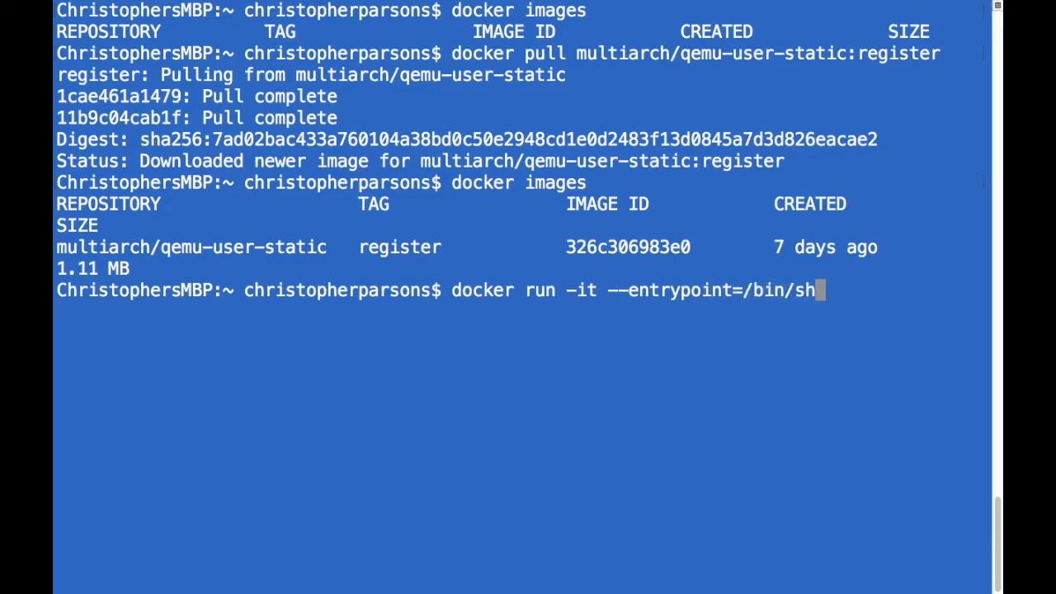
{"action": "type", "text": "--"}
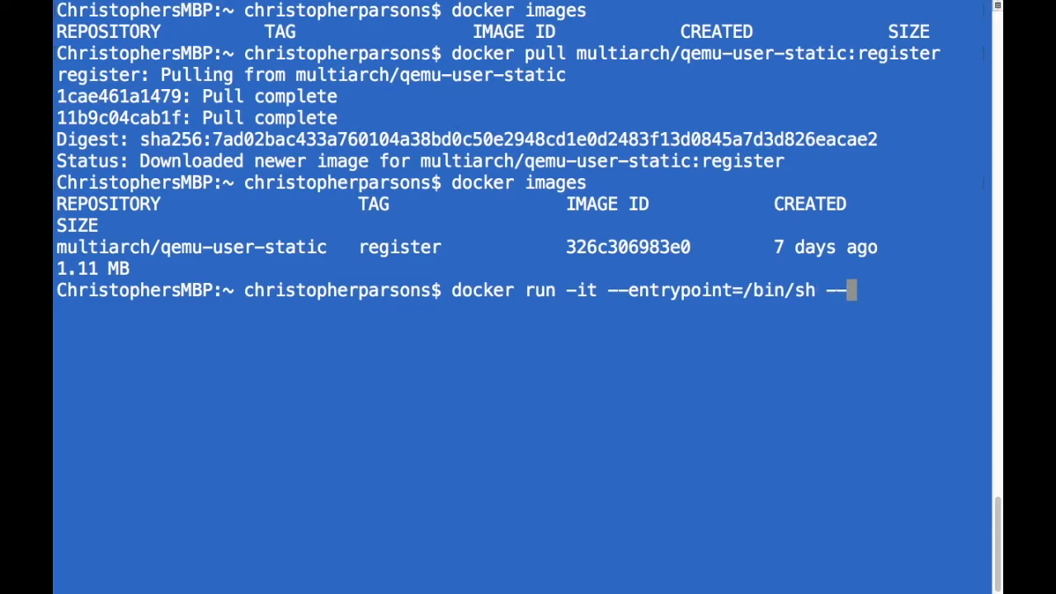
{"action": "type", "text": "pri"}
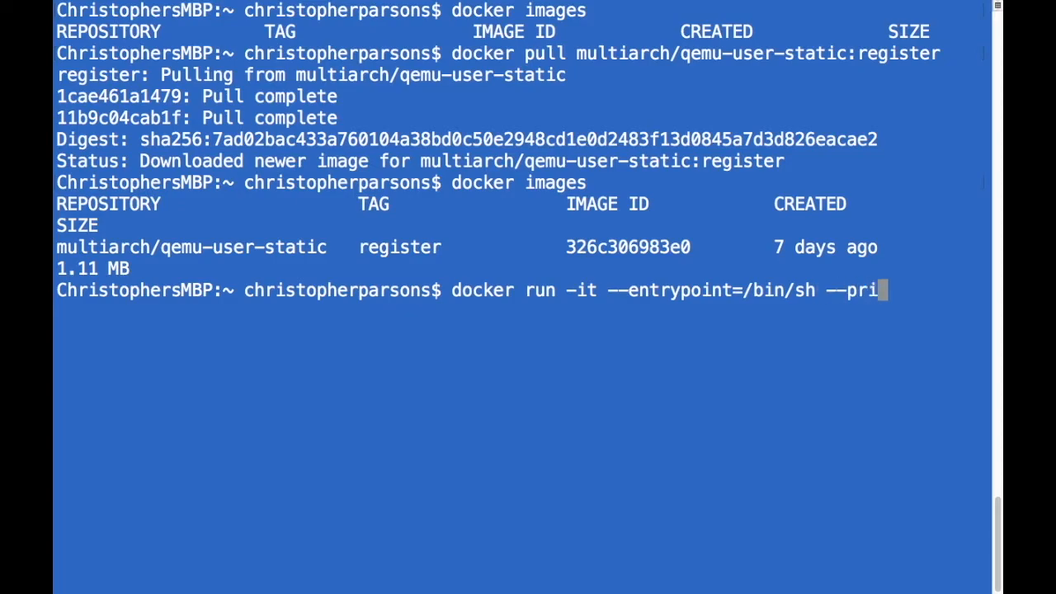
{"action": "type", "text": "vileged multiarch/q"}
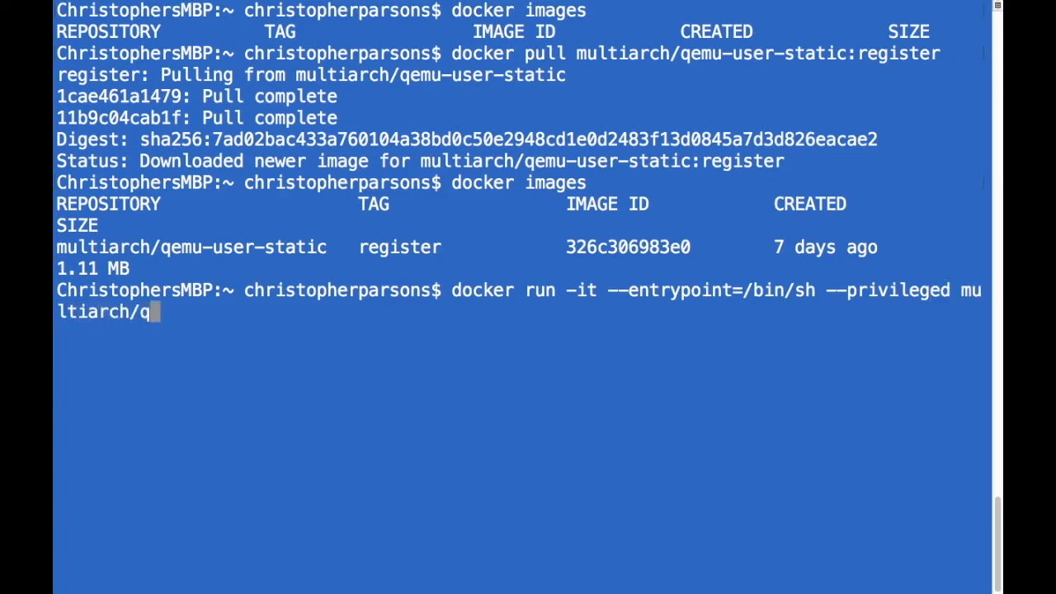
{"action": "type", "text": "emu-user-static:register"}
{"action": "type", "text": "ls"}
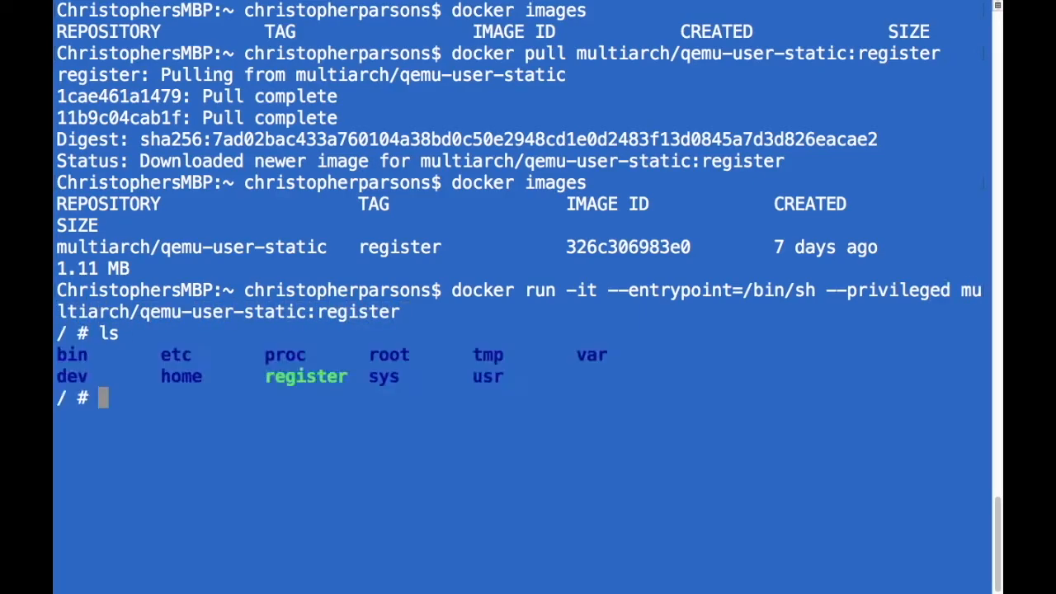
{"action": "type", "text": "cat register"}
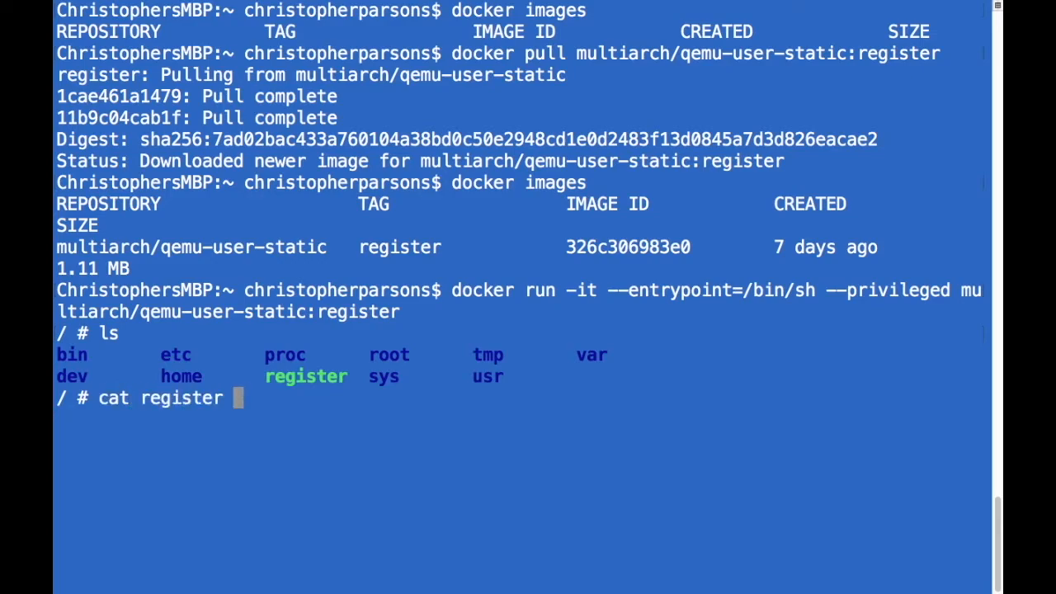
{"action": "key", "text": "Return"}
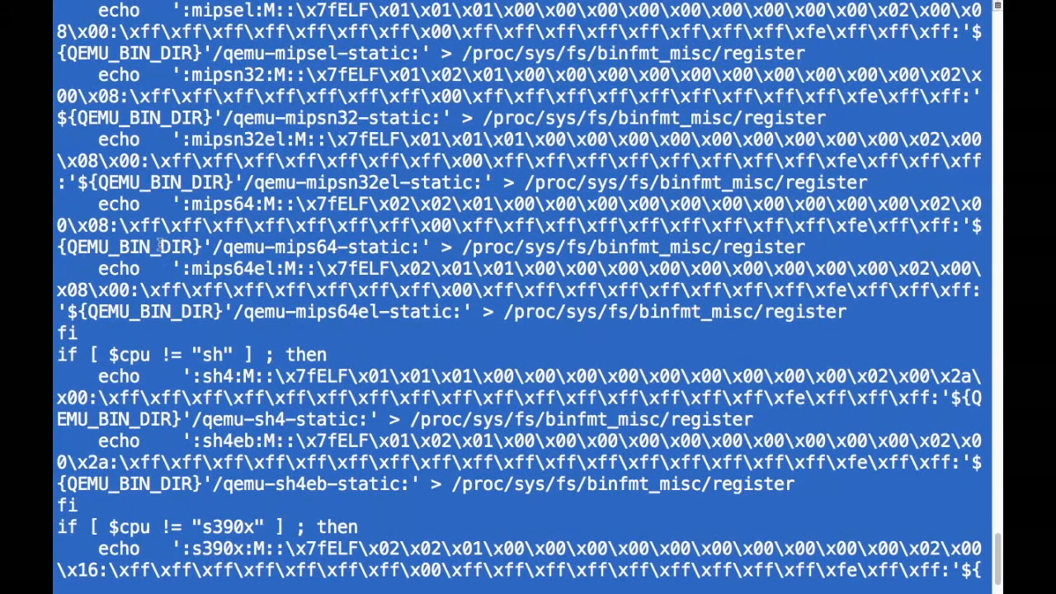
{"action": "scroll", "scroll_direction": "up", "scroll_amount": 3}
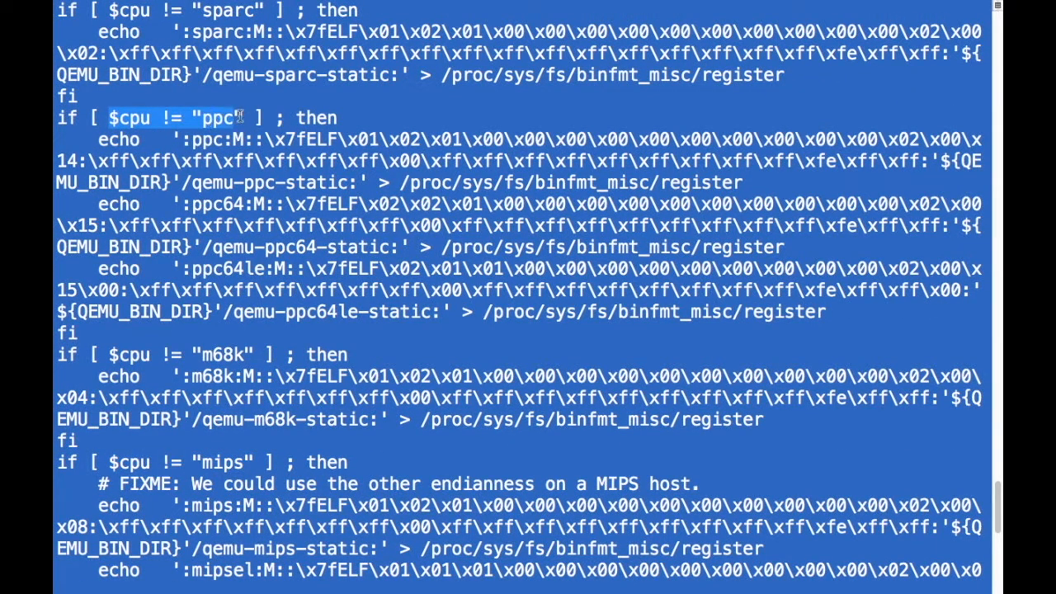
{"action": "scroll", "scroll_direction": "up", "scroll_amount": 3}
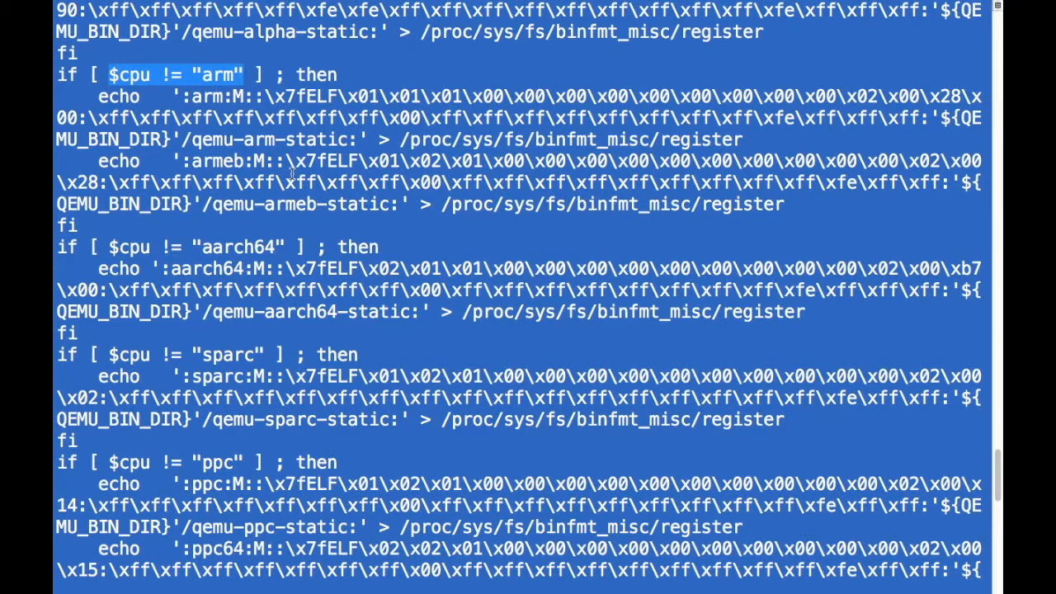
{"action": "type", "text": "uname -a"}
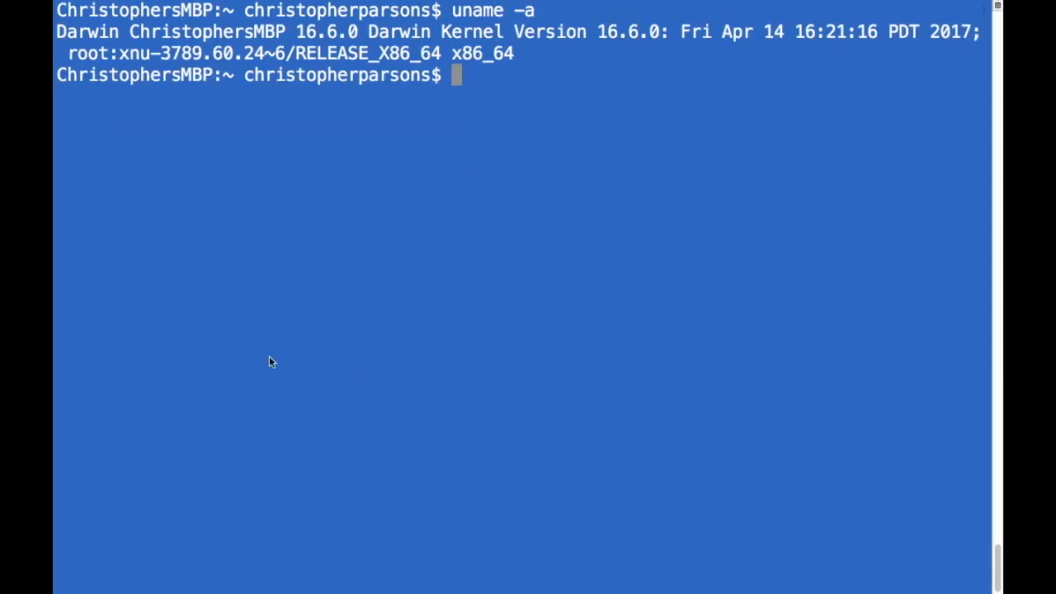
Show the Mac host kernel details with uname -a, confirming Darwin on x86_64
{"action": "double_click", "coordinate": [480, 53]}
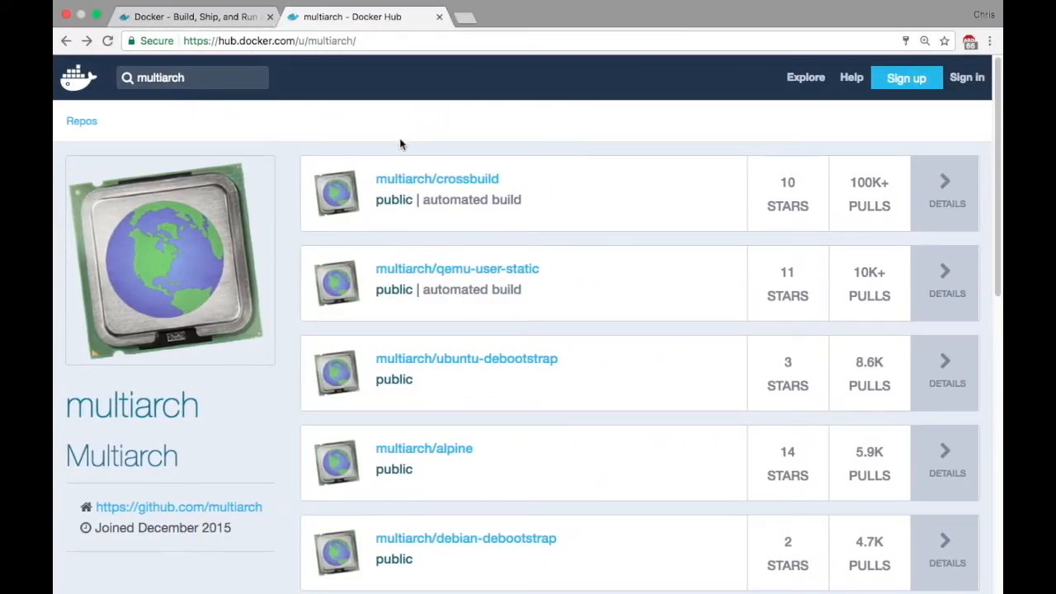
Open the multiarch/ubuntu-core repository from the multiarch repositories list
{"action": "scroll", "scroll_direction": "down", "scroll_amount": 3}
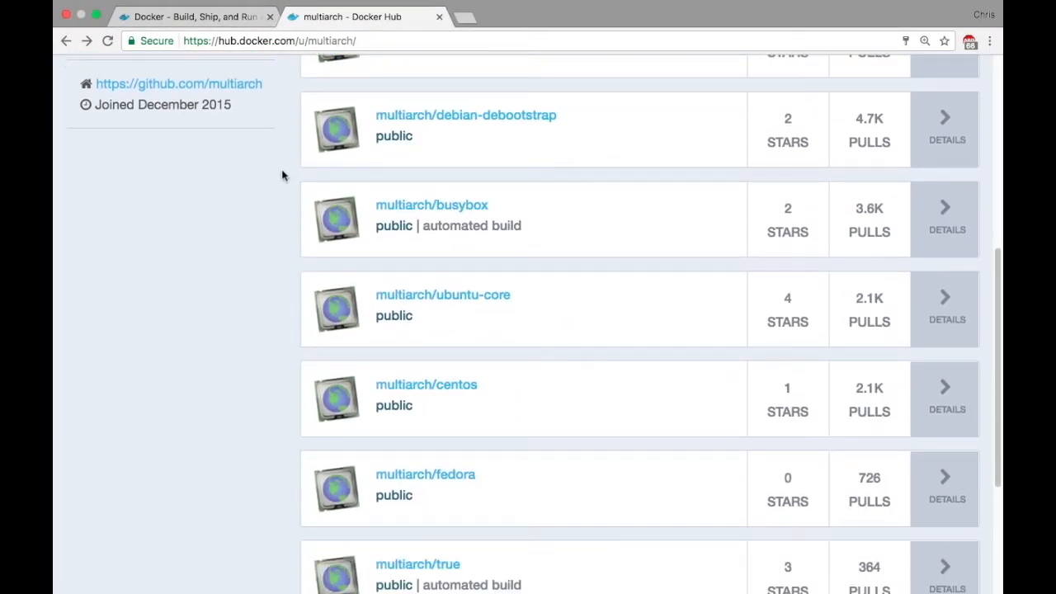
{"action": "scroll", "scroll_direction": "down", "scroll_amount": 3}
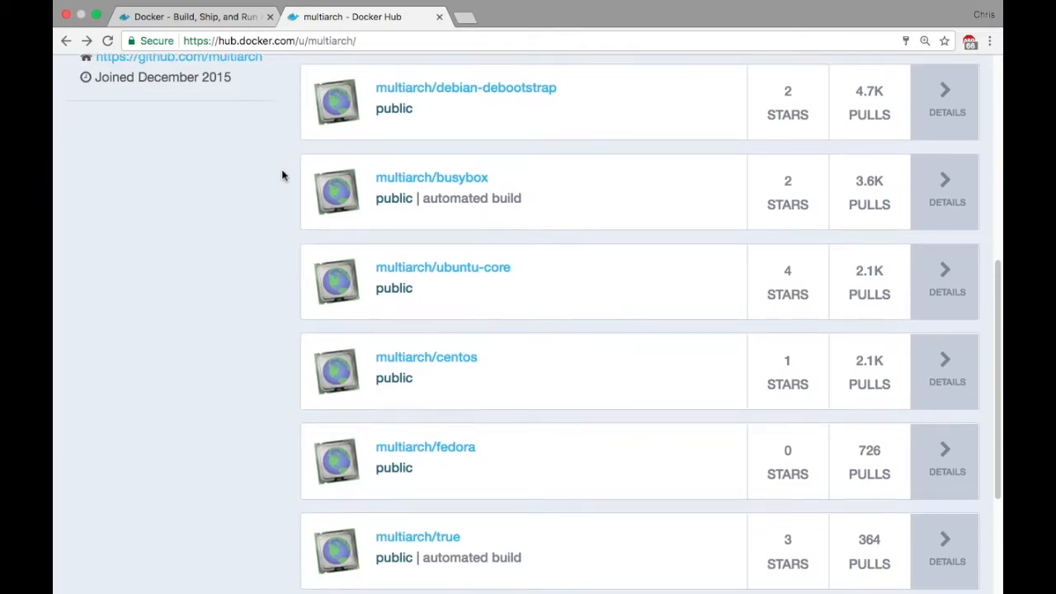
{"action": "left_click", "coordinate": [442, 267]}
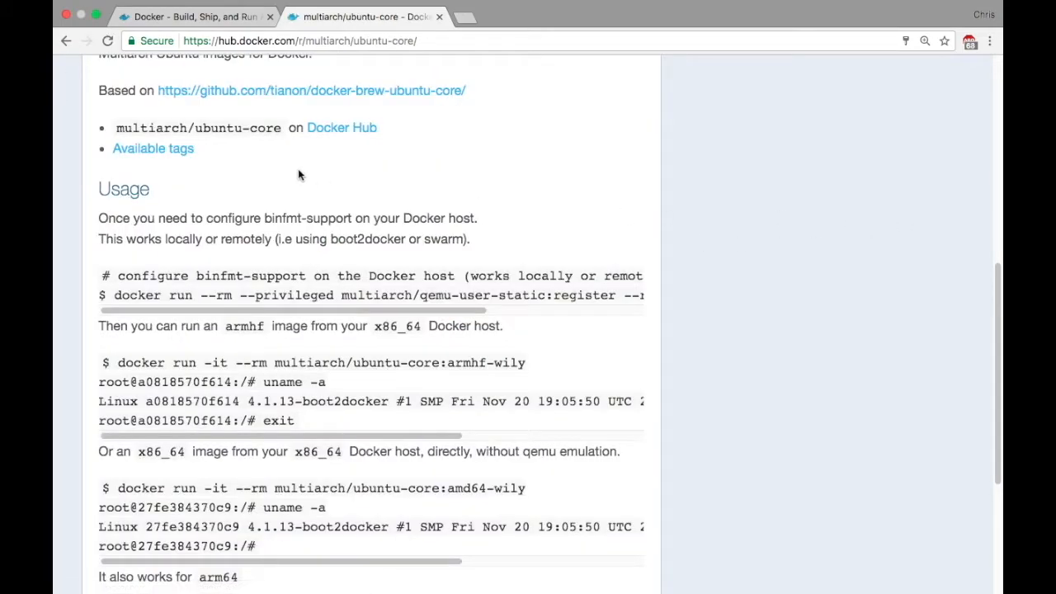
{"action": "scroll", "scroll_direction": "up", "scroll_amount": 3}
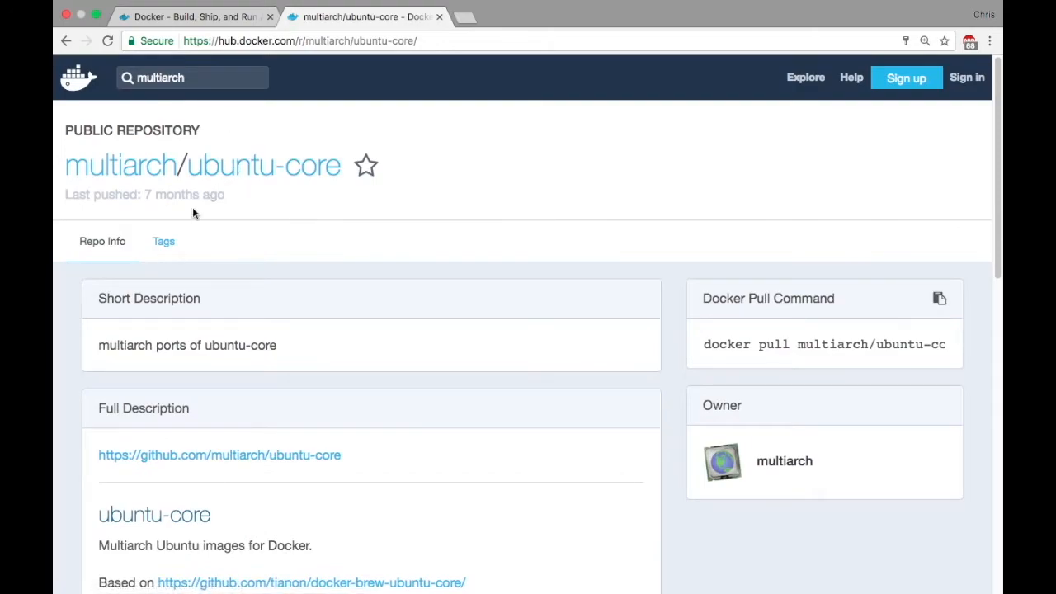
Browse the ubuntu-core tags and select the ppc64el-trusty tag name
{"action": "left_click", "coordinate": [164, 241]}
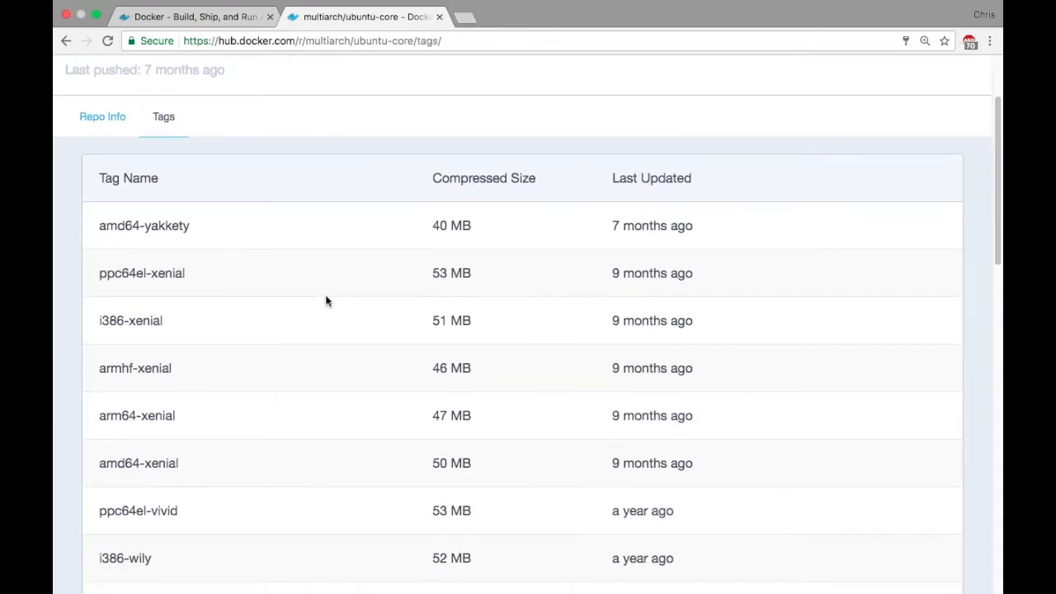
{"action": "scroll", "scroll_direction": "down", "scroll_amount": 3}
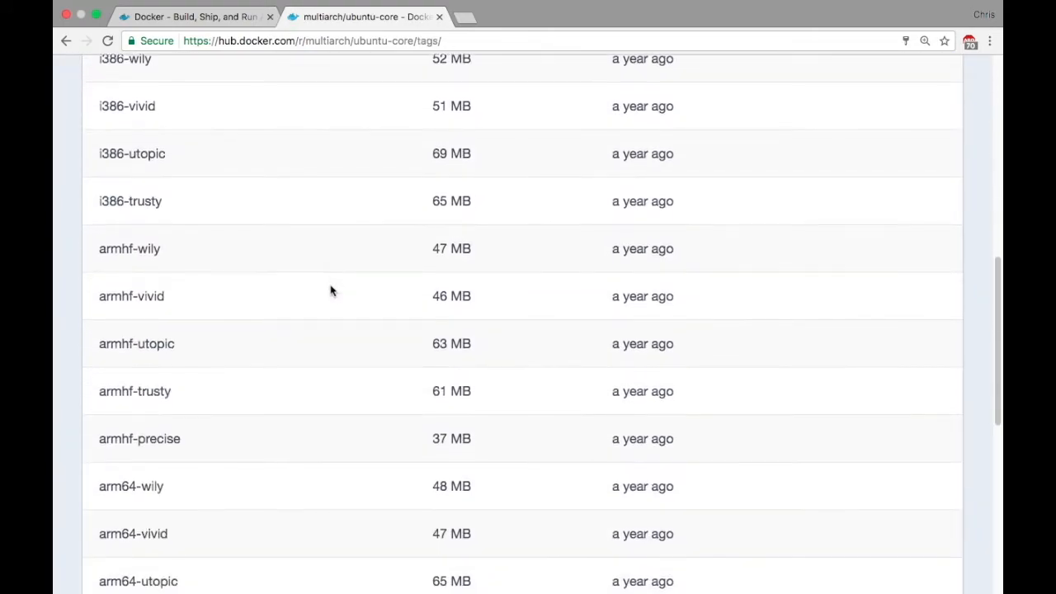
{"action": "scroll", "scroll_direction": "down", "scroll_amount": 3}
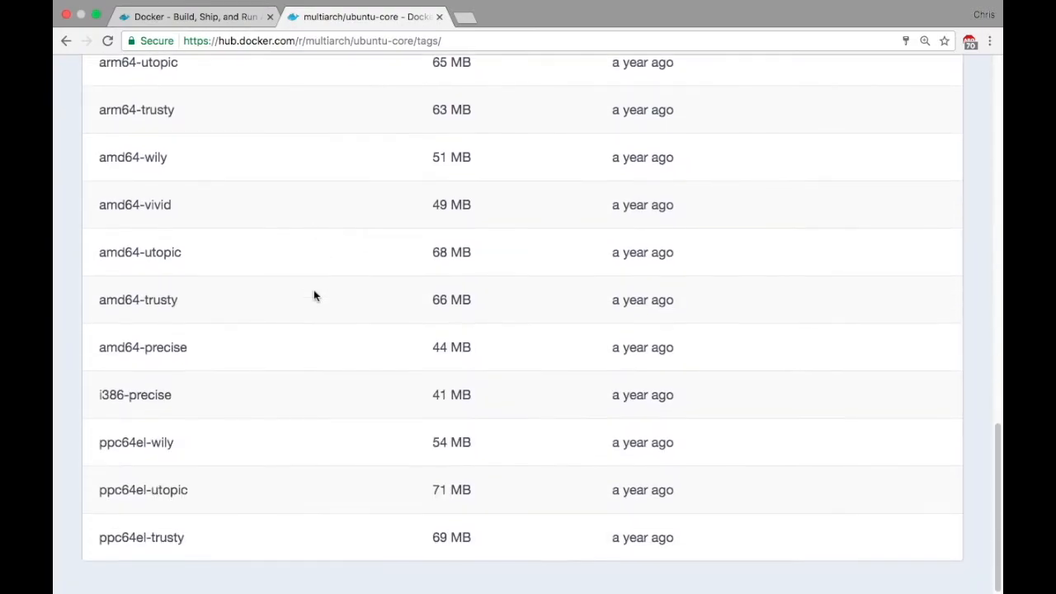
{"action": "mouse_move", "coordinate": [86, 544]}
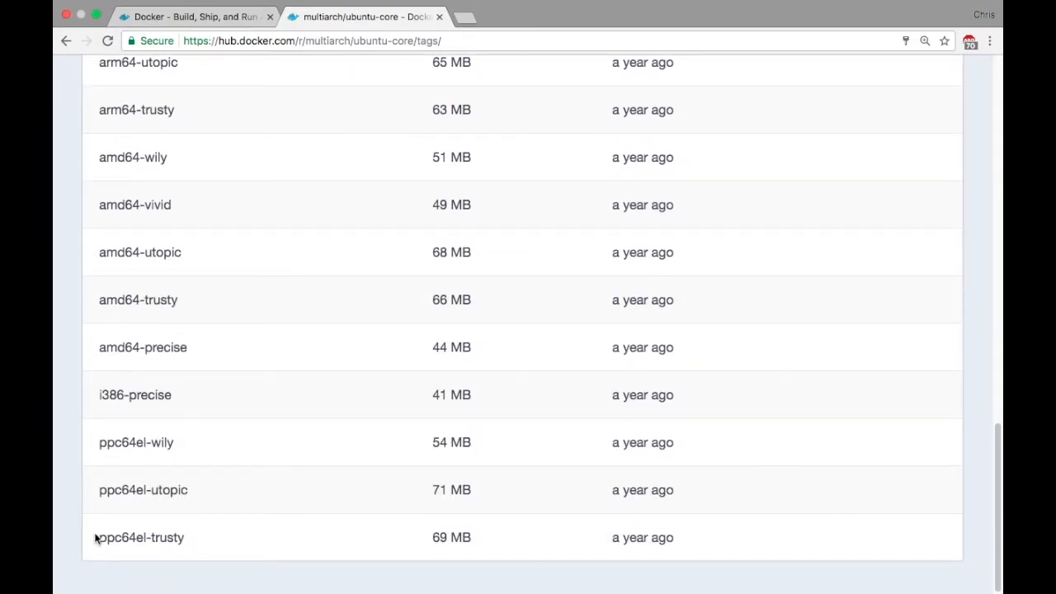
{"action": "double_click", "coordinate": [142, 537]}
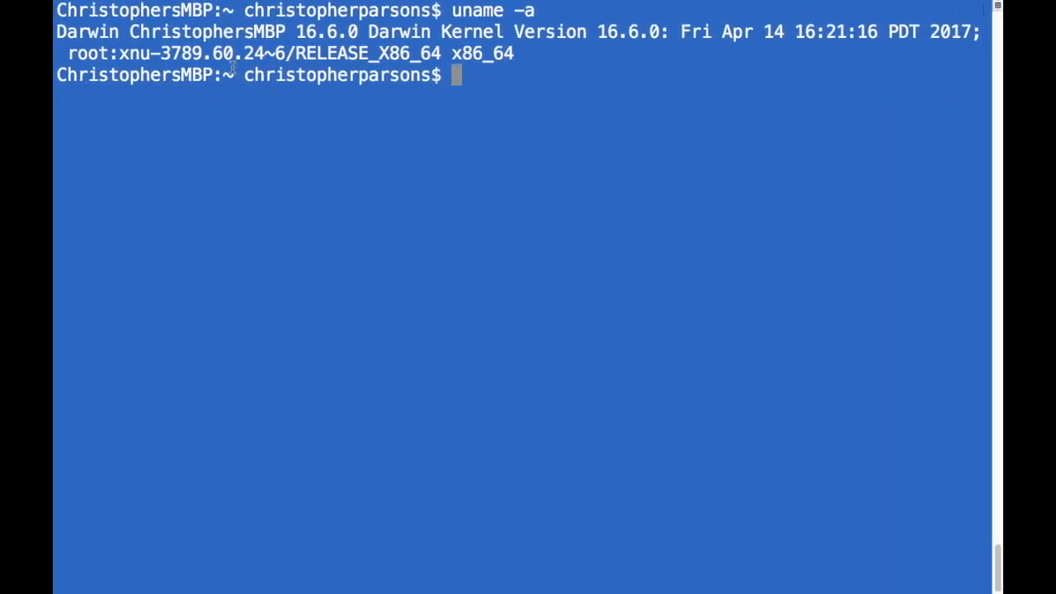
Pull the multiarch/ubuntu-core:ppc64el-trusty image onto the Mac
{"action": "type", "text": "docker pull"}
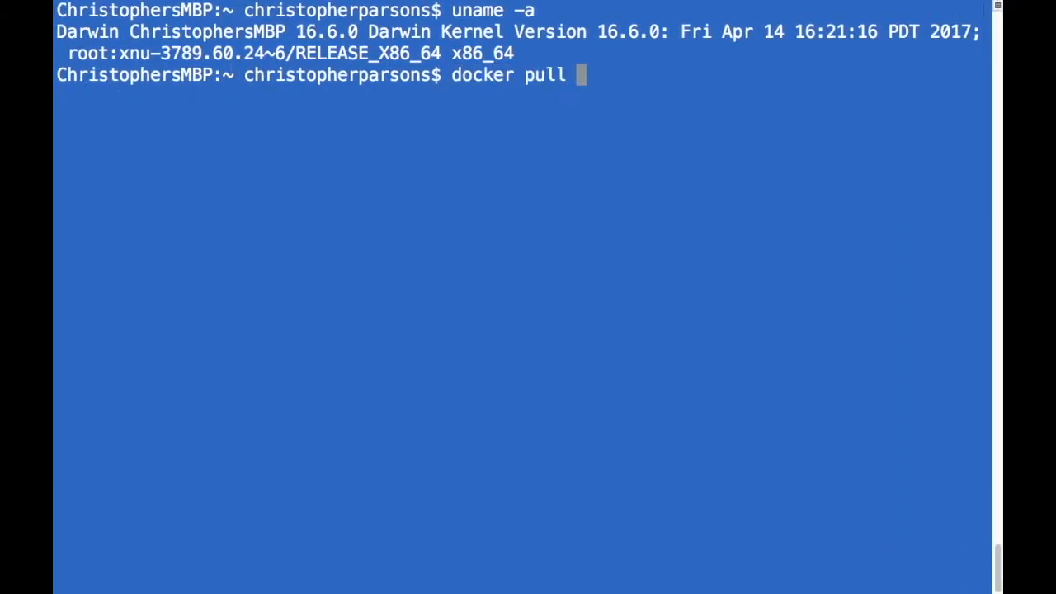
{"action": "type", "text": "multiarch/"}
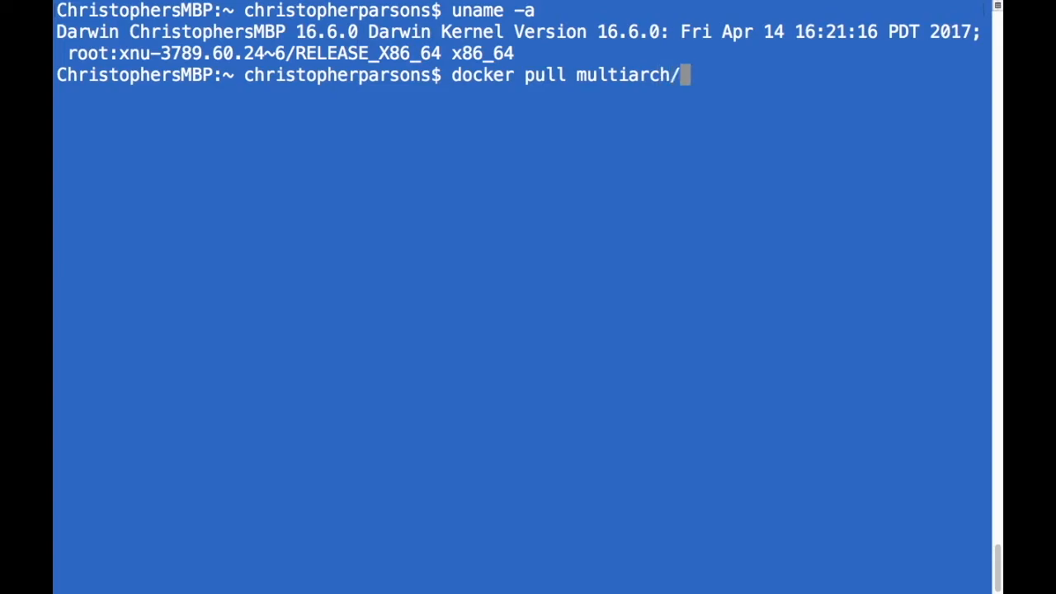
{"action": "type", "text": "ubuntu-"}
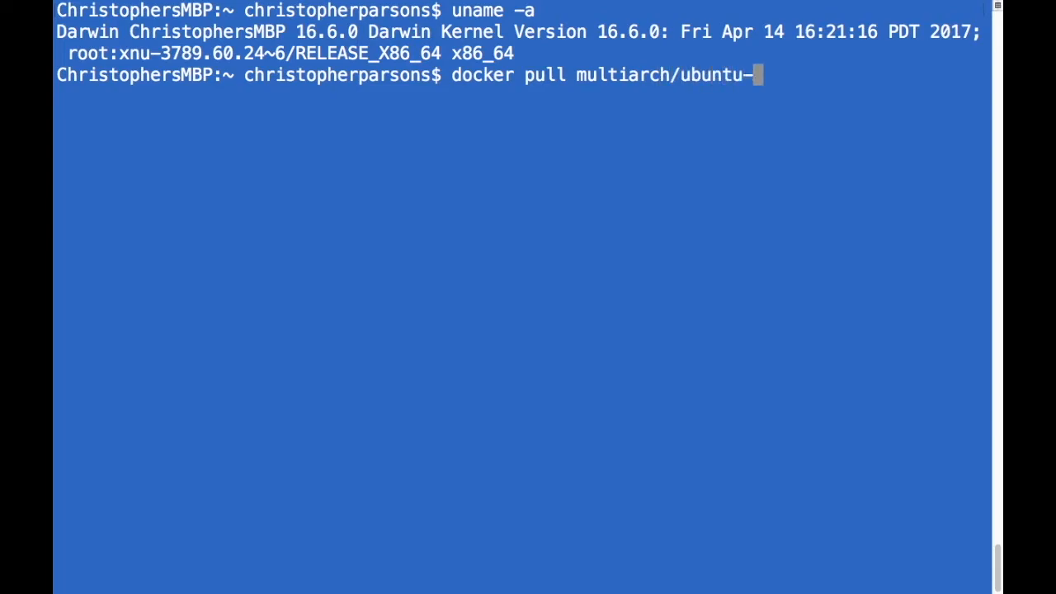
{"action": "type", "text": "core"}
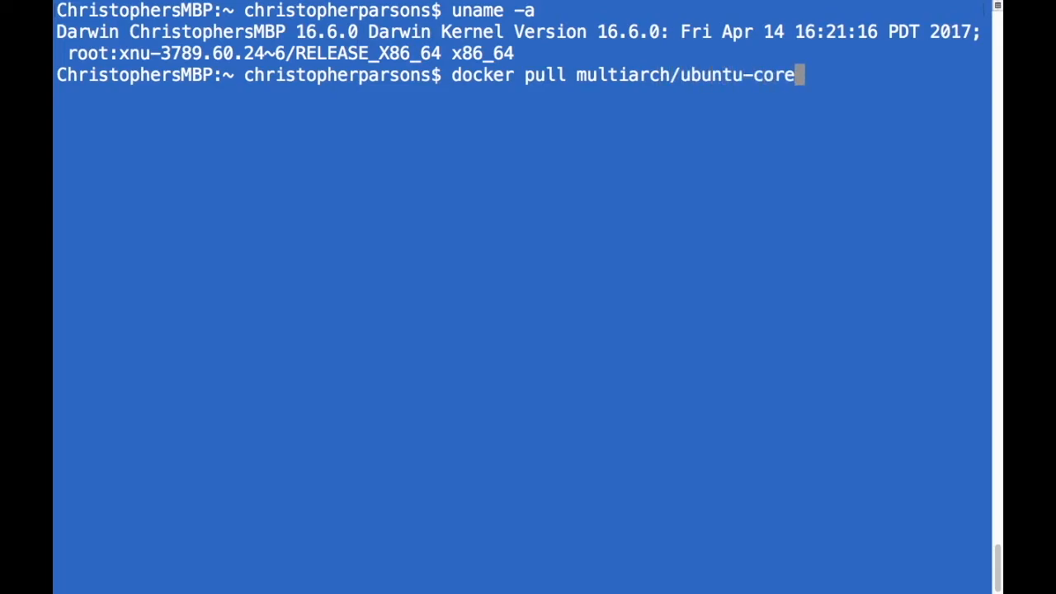
{"action": "type", "text": ":ppc64el-trusty"}
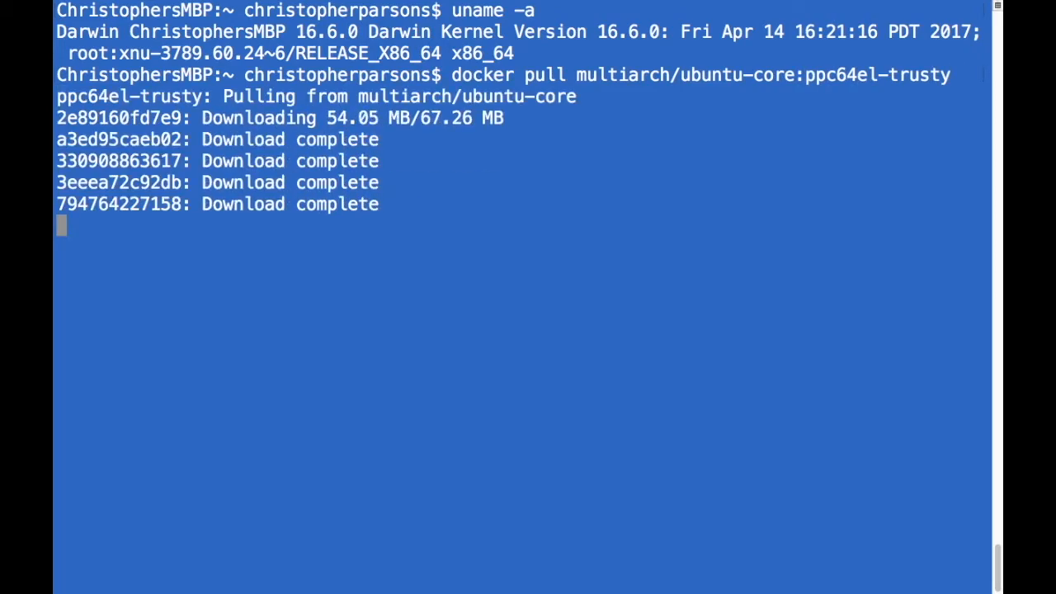
{"action": "type", "text": "docker run -i"}
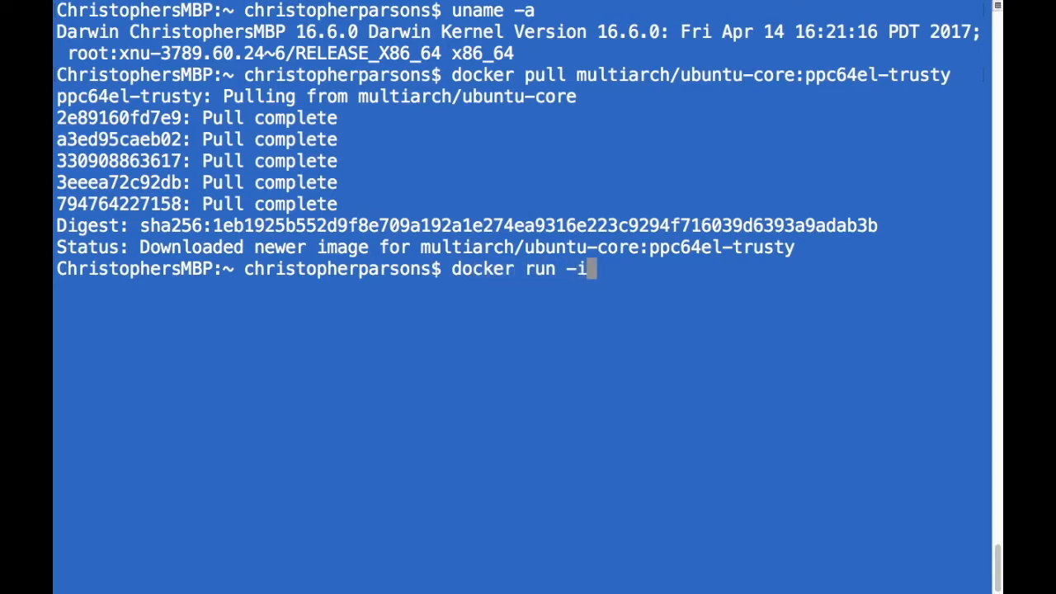
Run an interactive multiarch/ubuntu-core:ppc64el-trusty container and query uname -a inside it
{"action": "type", "text": "t"}
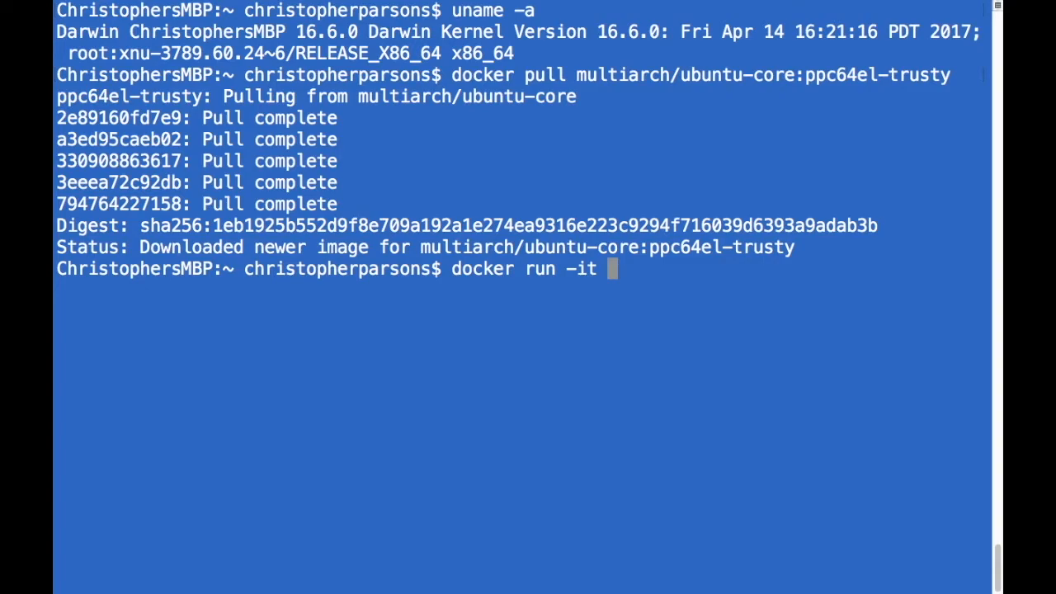
{"action": "type", "text": "multiarch"}
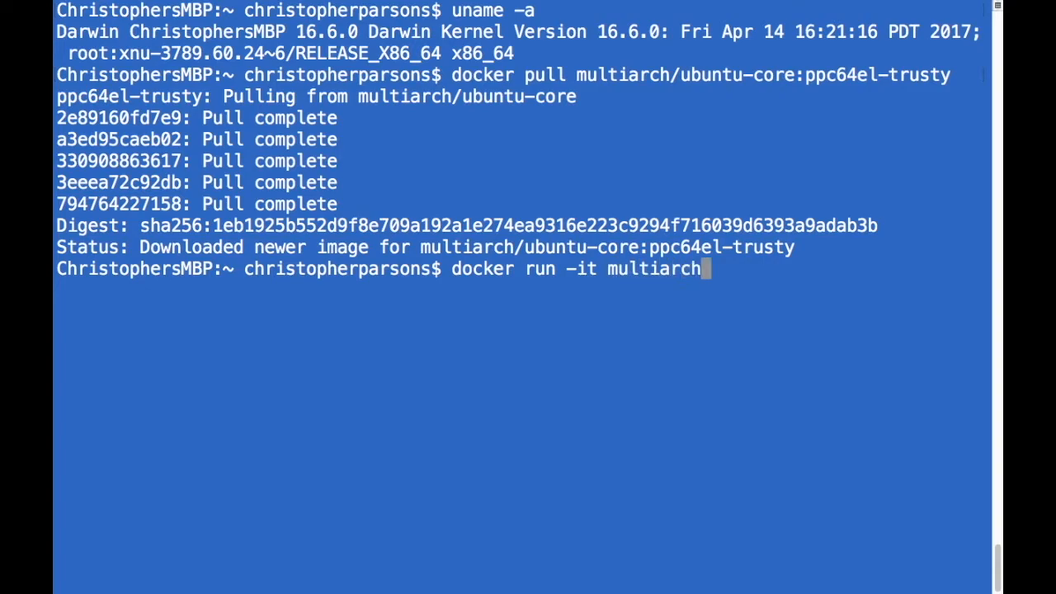
{"action": "type", "text": "/ubuntu"}
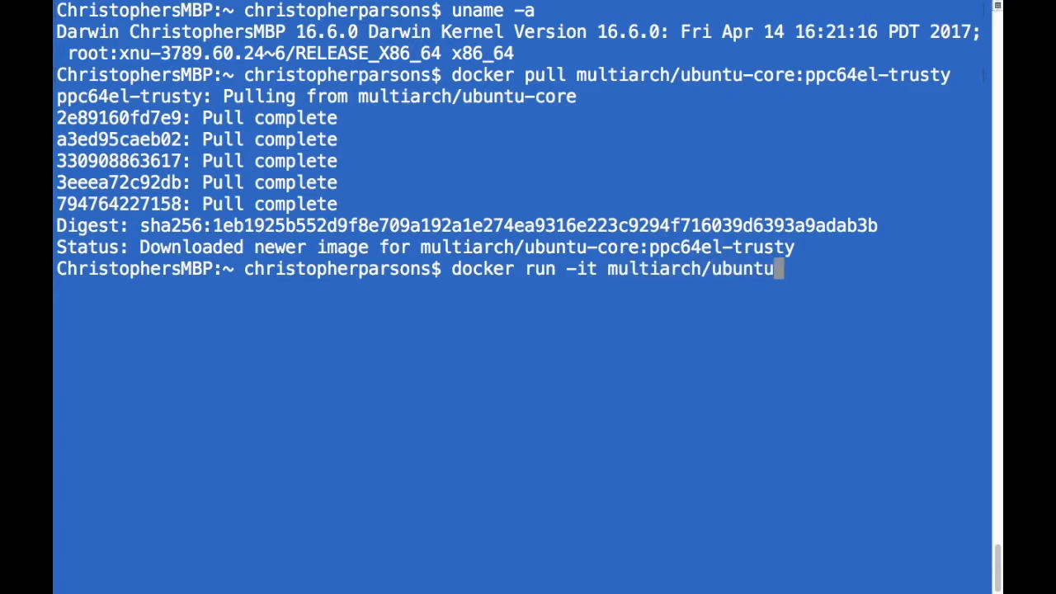
{"action": "type", "text": "-core:"}
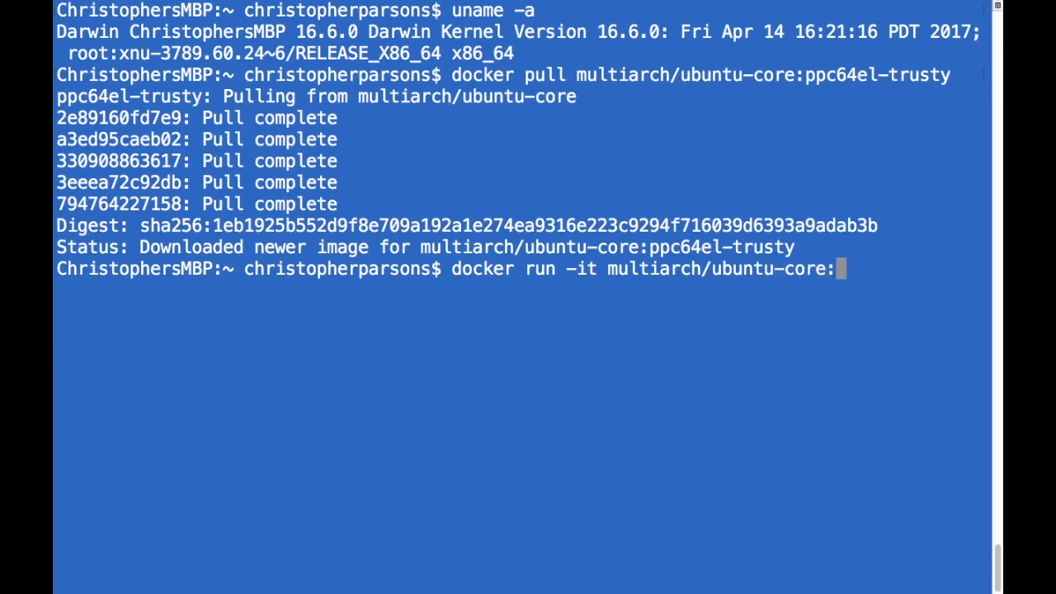
{"action": "type", "text": "ppc"}
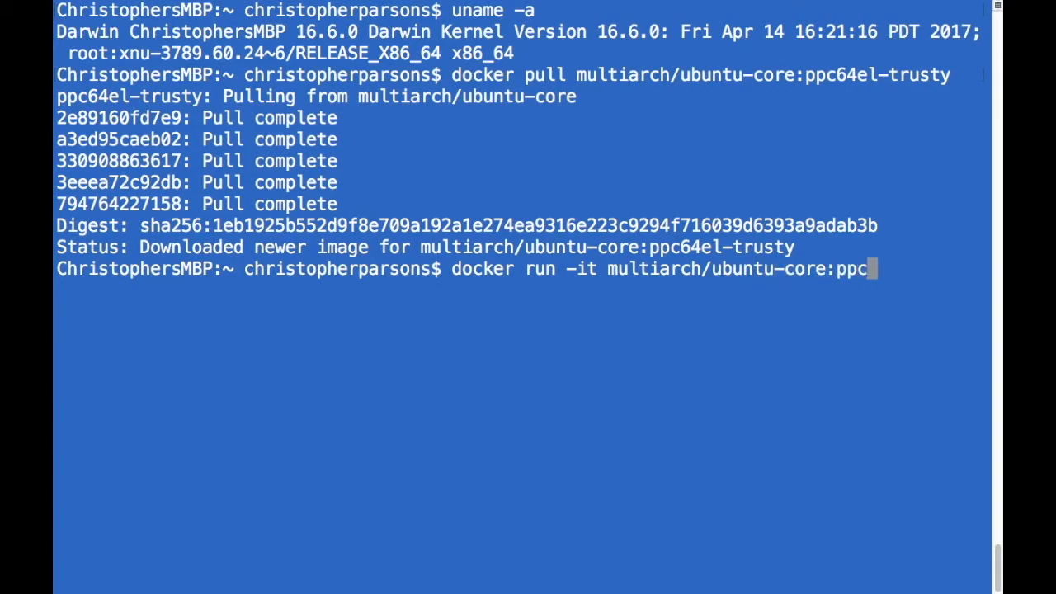
{"action": "type", "text": "6"}
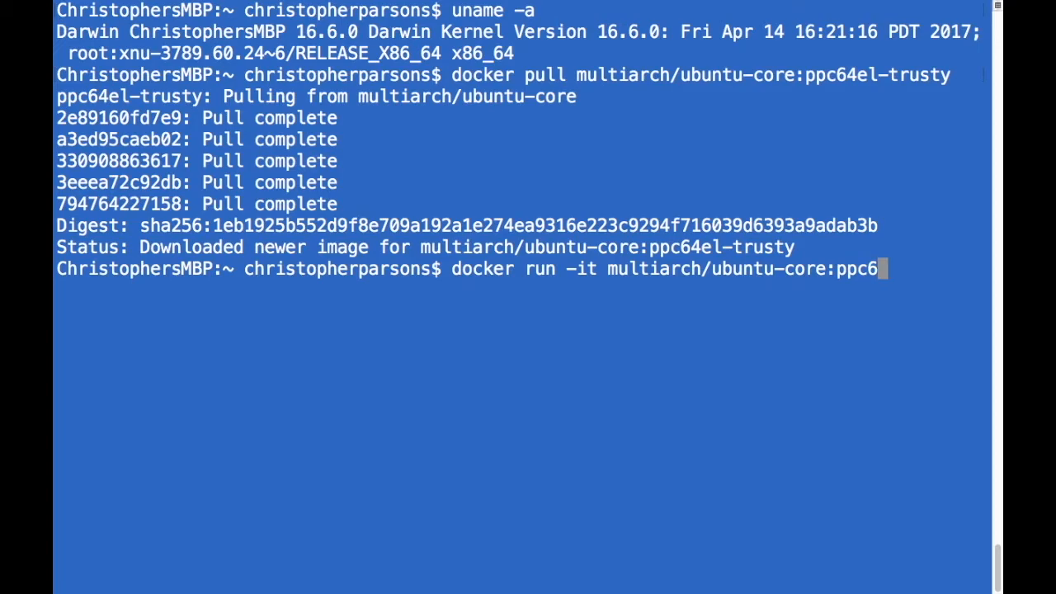
{"action": "type", "text": "4el-trusty"}
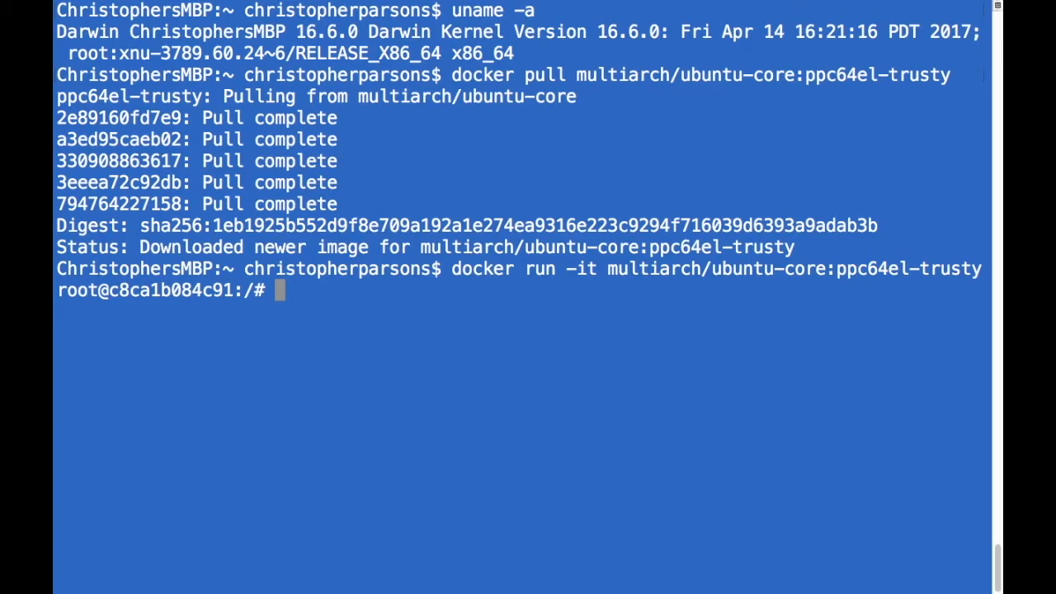
{"action": "type", "text": "uname -a"}
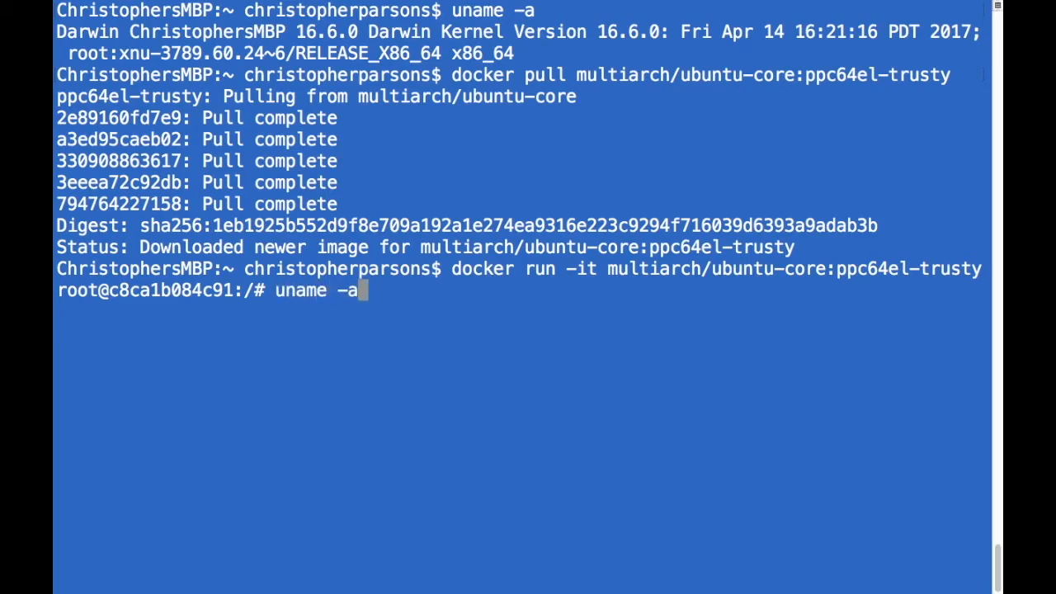